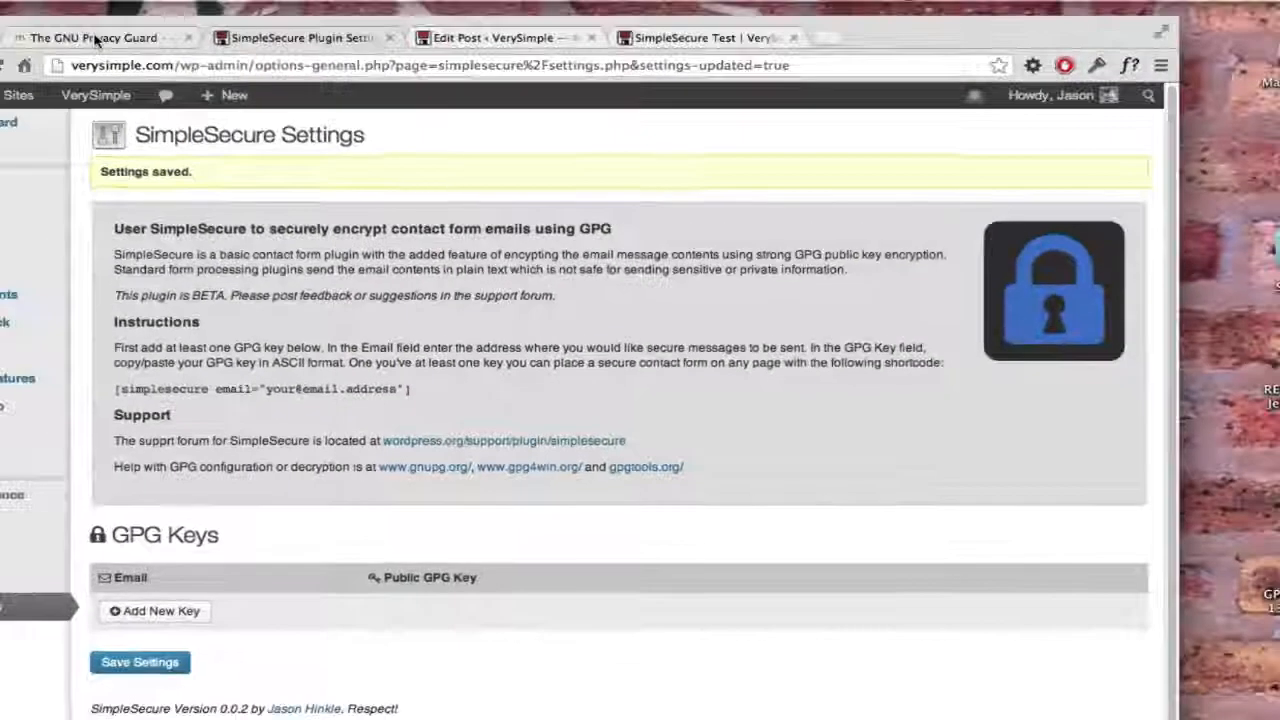
Show the GnuPG home page and scroll to the GPGTools for Mac OS X paragraph and Latest news
{"action": "left_click", "coordinate": [96, 36]}
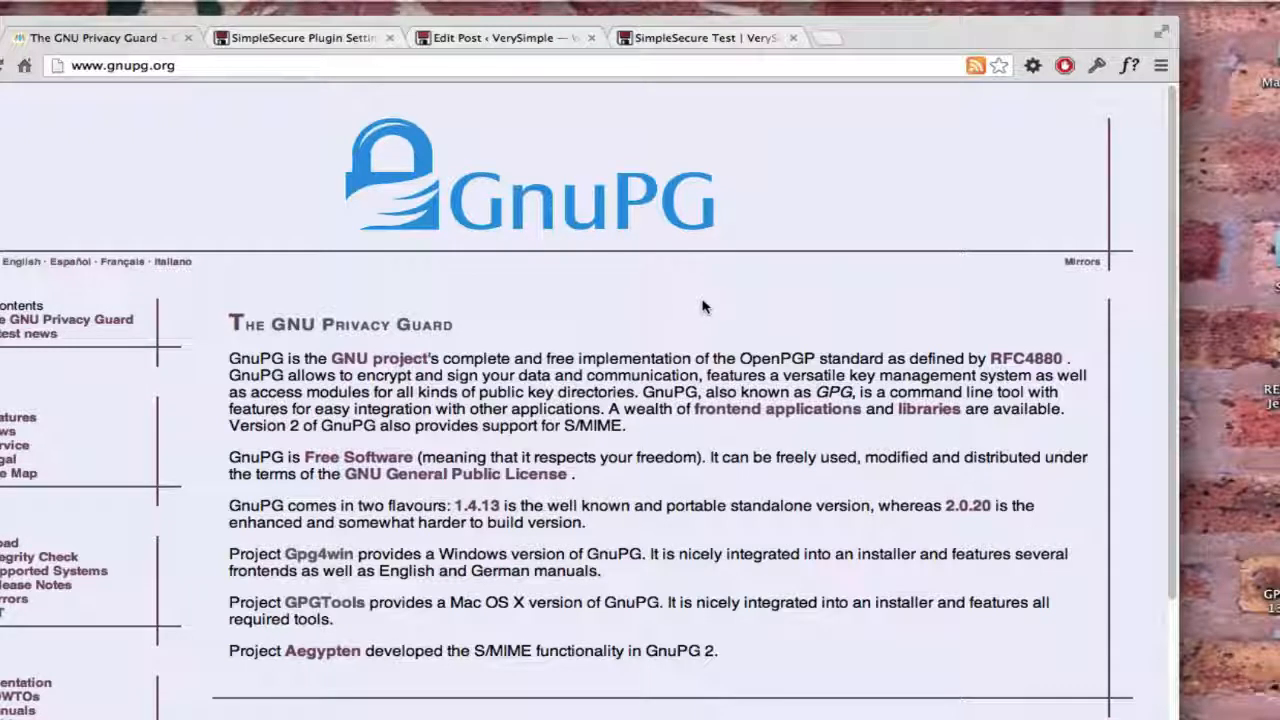
{"action": "mouse_move", "coordinate": [768, 328]}
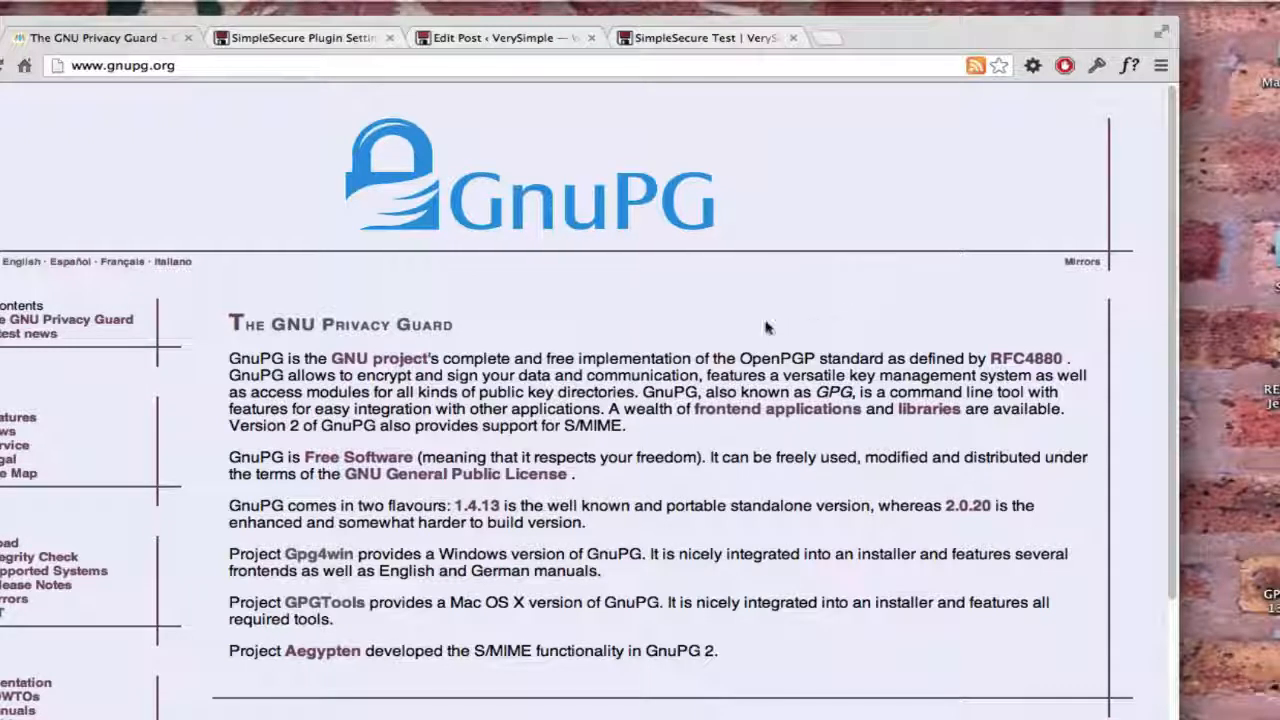
{"action": "mouse_move", "coordinate": [78, 112]}
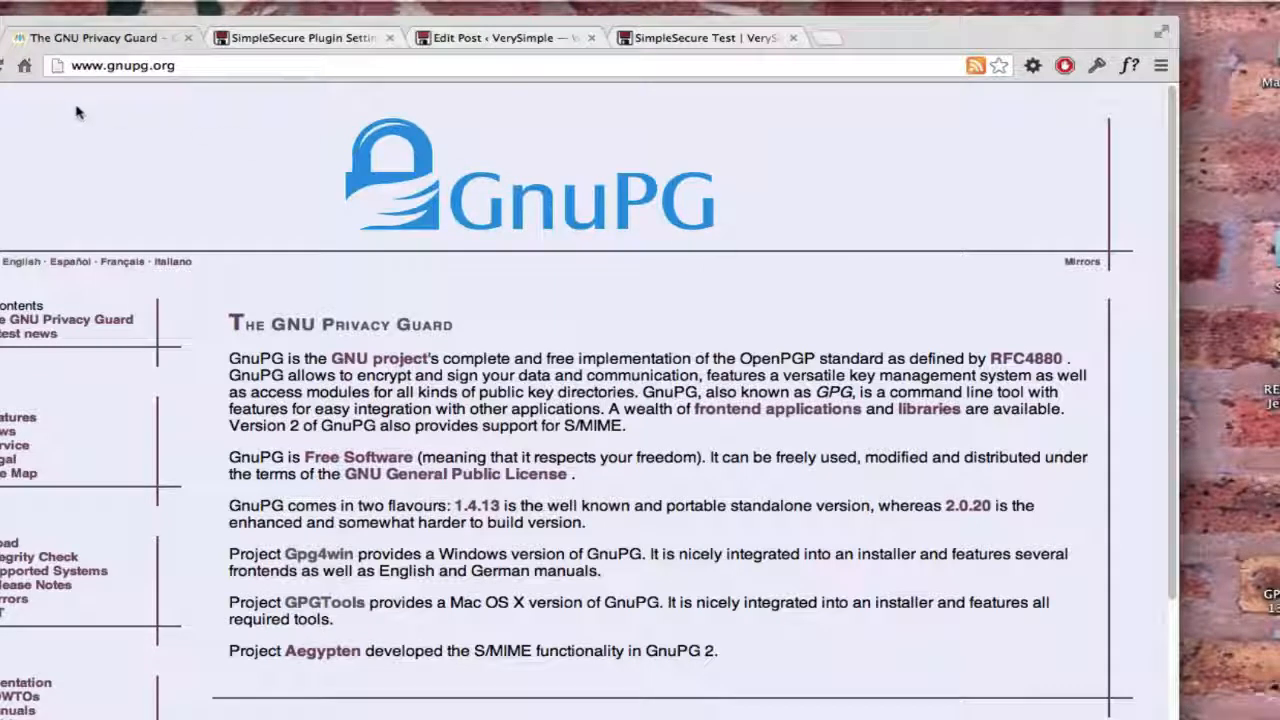
{"action": "mouse_move", "coordinate": [740, 254]}
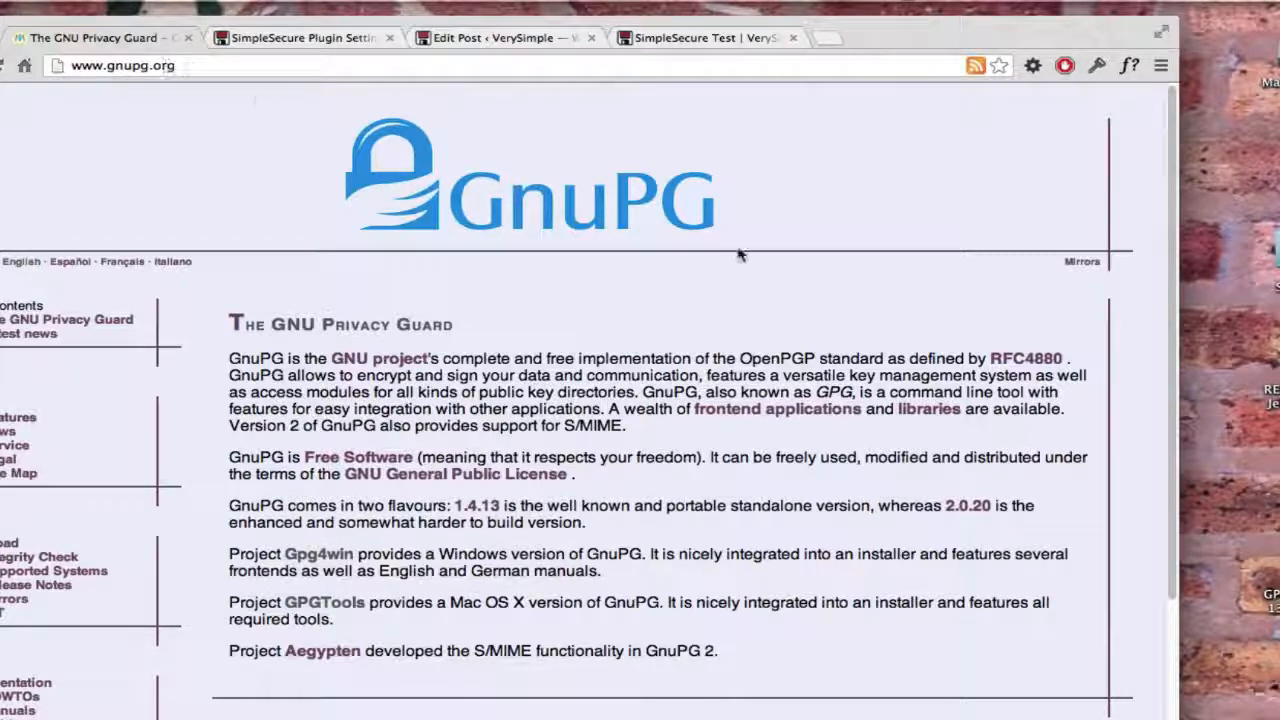
{"action": "mouse_move", "coordinate": [684, 236]}
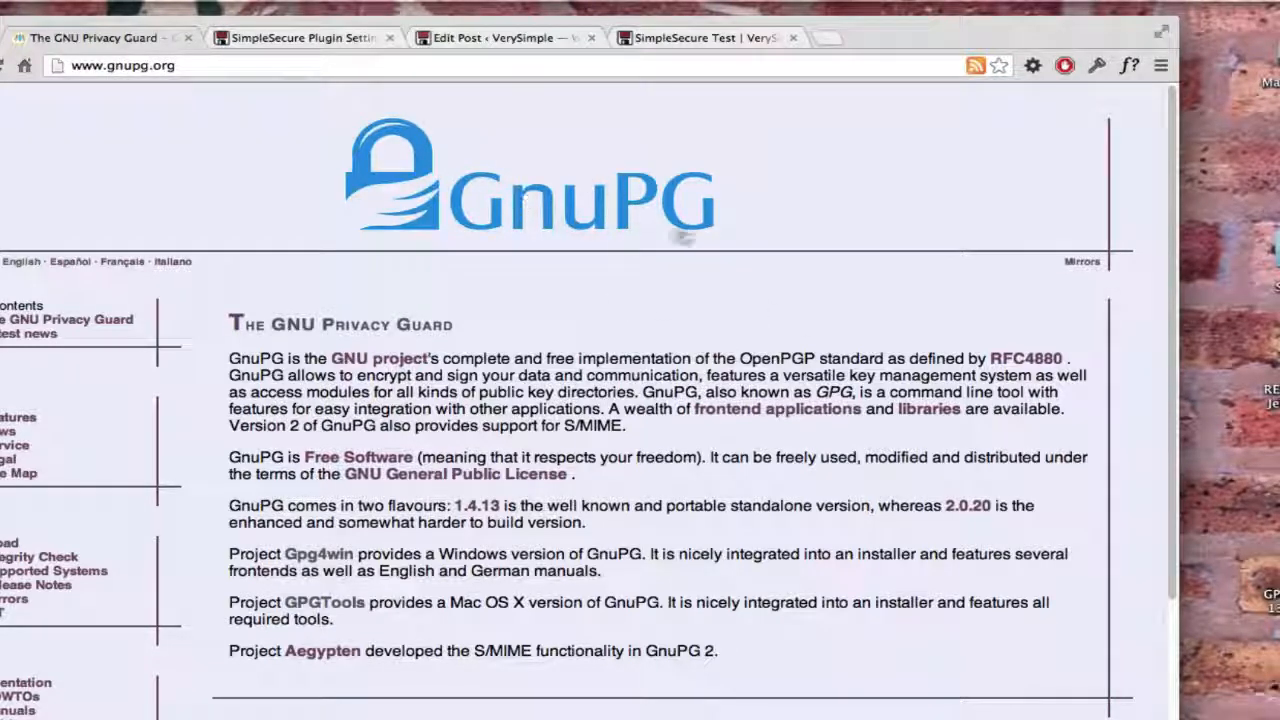
{"action": "scroll", "scroll_direction": "down", "scroll_amount": 3}
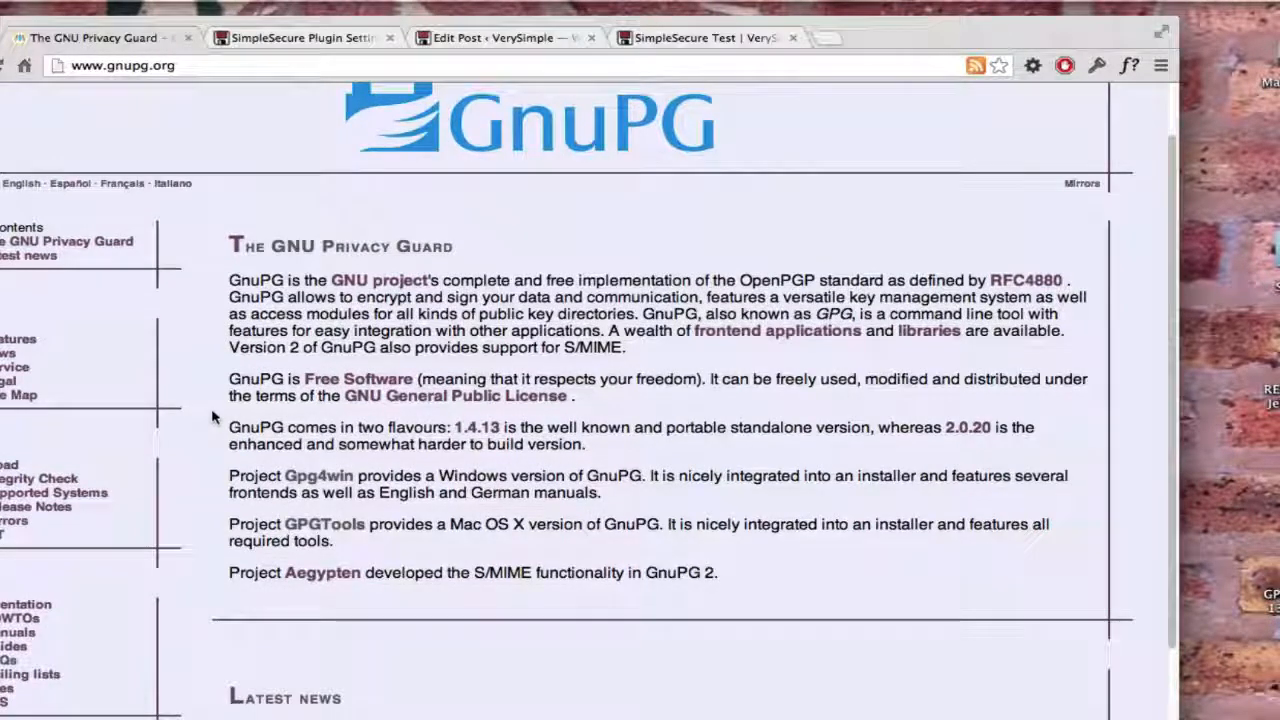
{"action": "scroll", "scroll_direction": "down", "scroll_amount": 3}
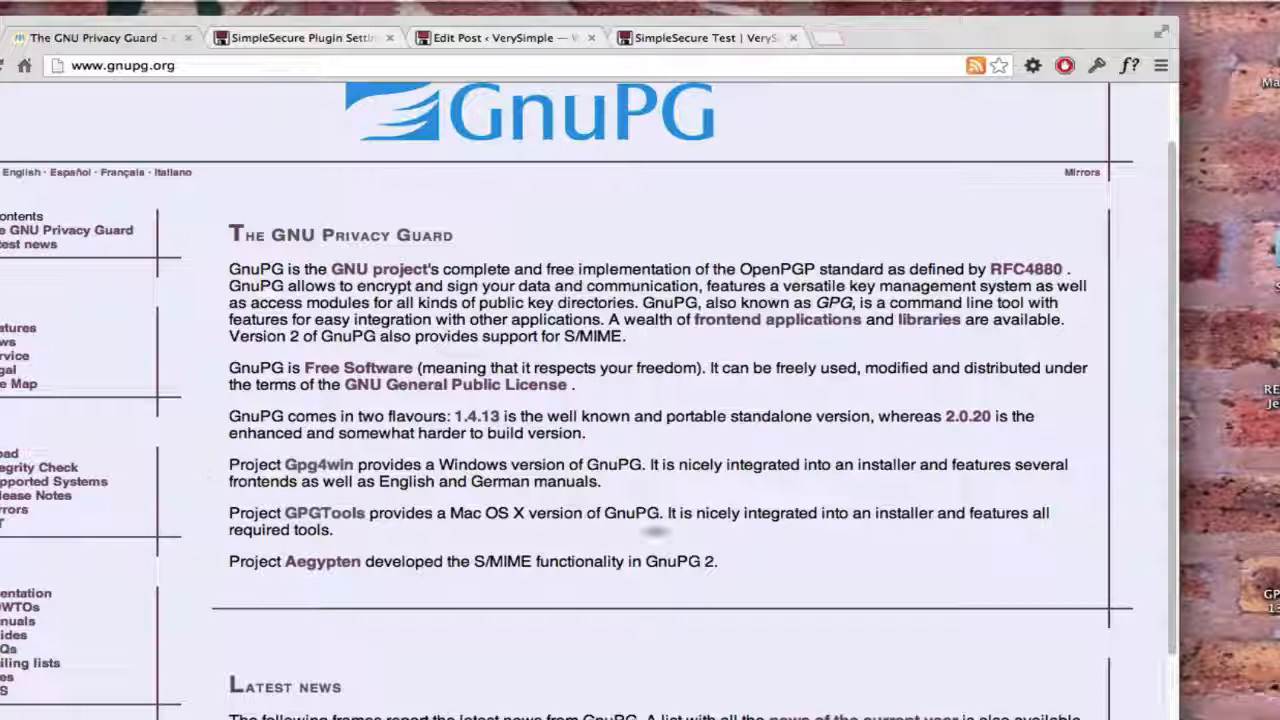
{"action": "mouse_move", "coordinate": [516, 512]}
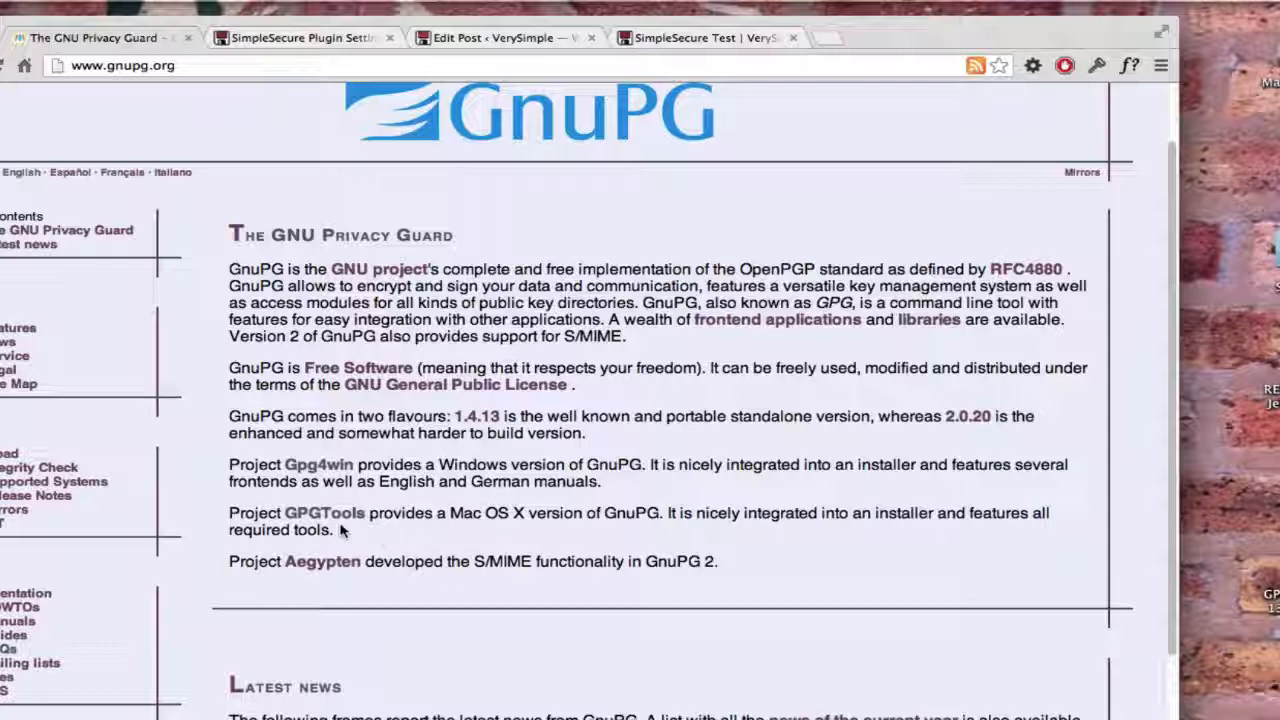
{"action": "mouse_move", "coordinate": [480, 464]}
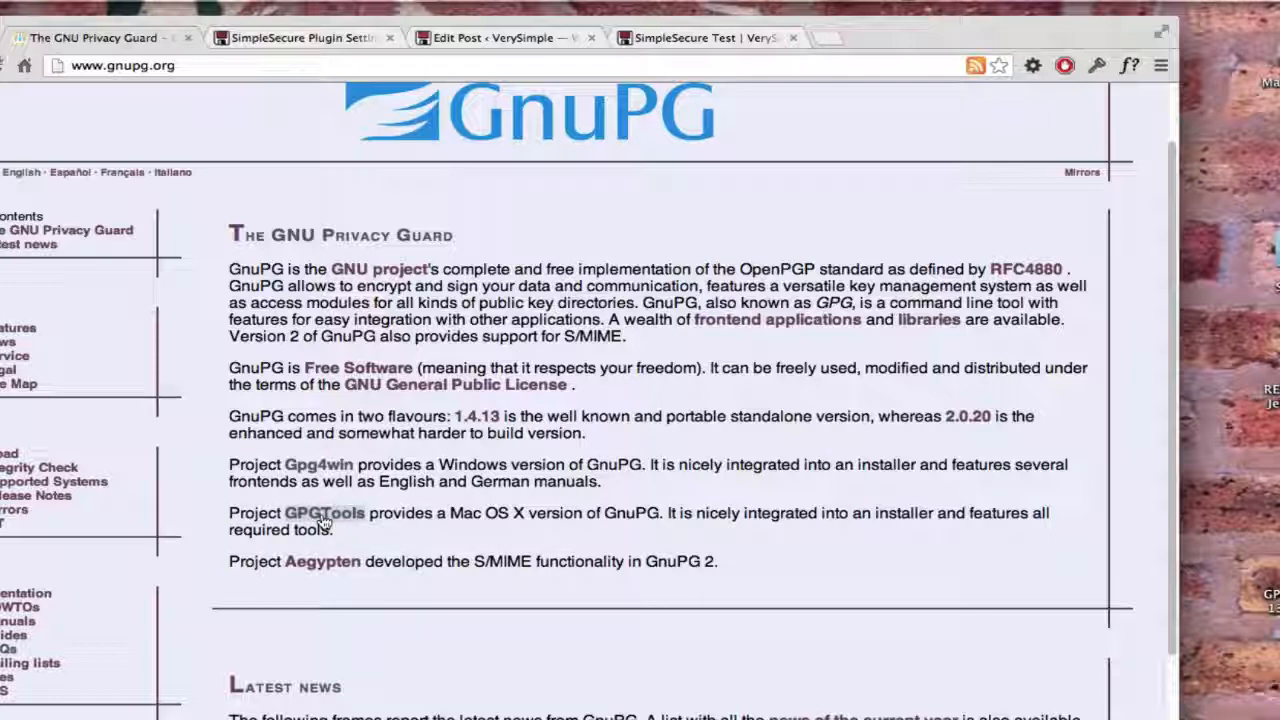
Follow the GPGTools link on gnupg.org to reach gpgtools.org
{"action": "left_click", "coordinate": [324, 512]}
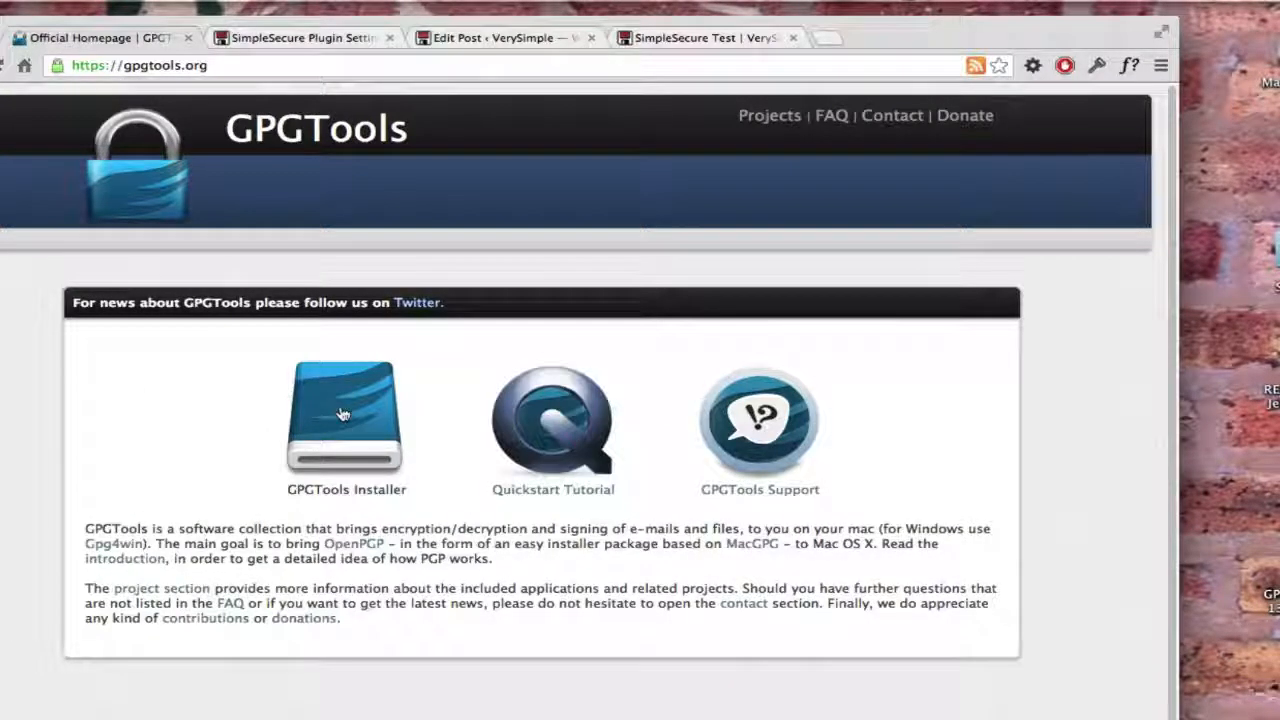
{"action": "mouse_move", "coordinate": [348, 424]}
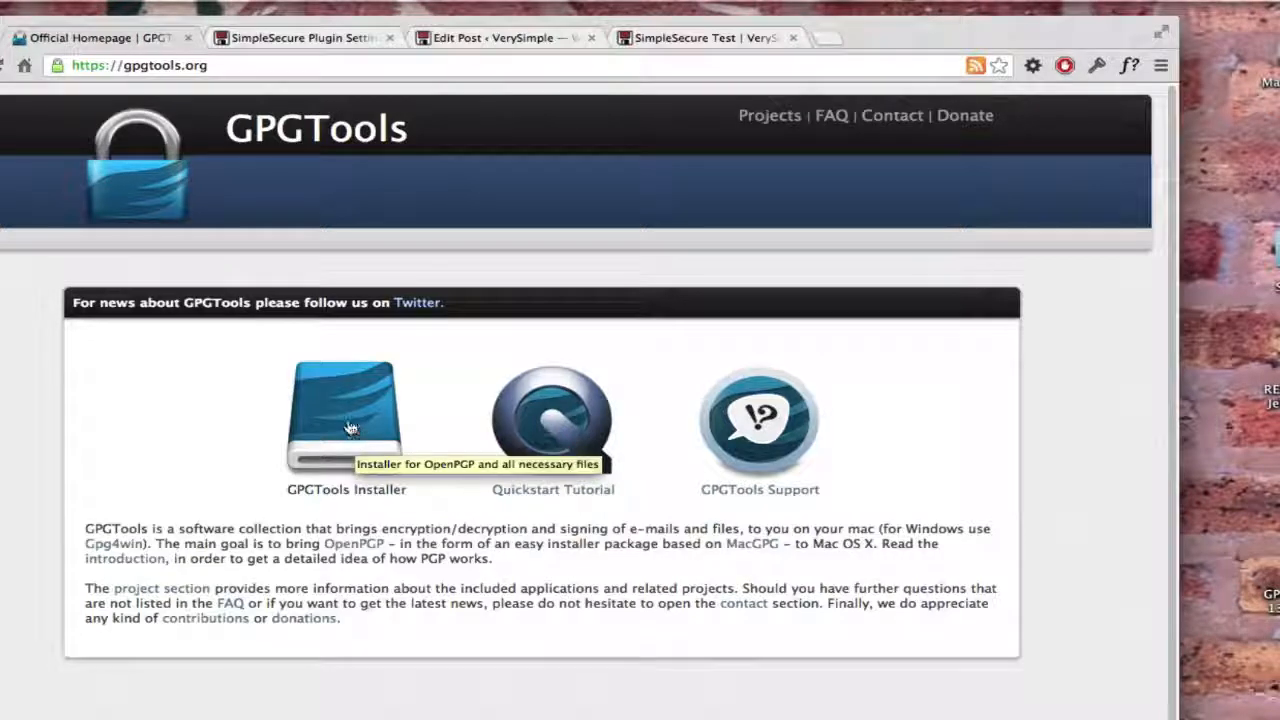
{"action": "mouse_move", "coordinate": [184, 476]}
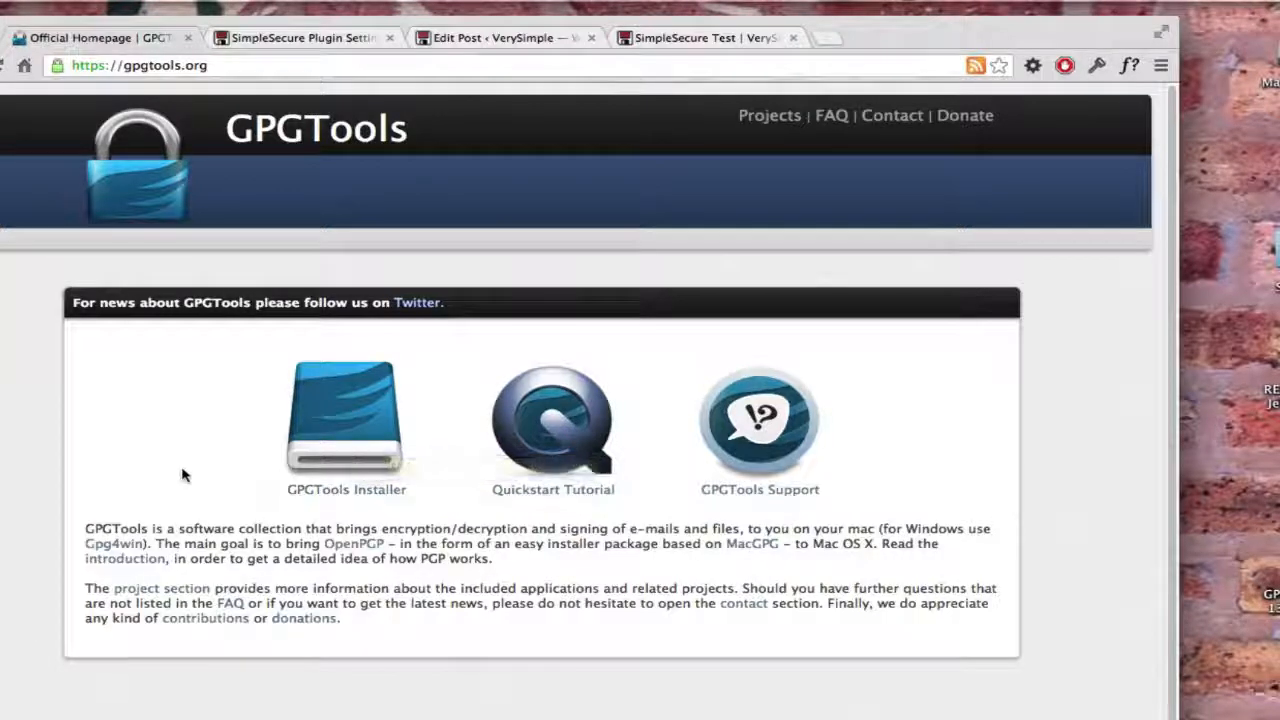
{"action": "mouse_move", "coordinate": [158, 450]}
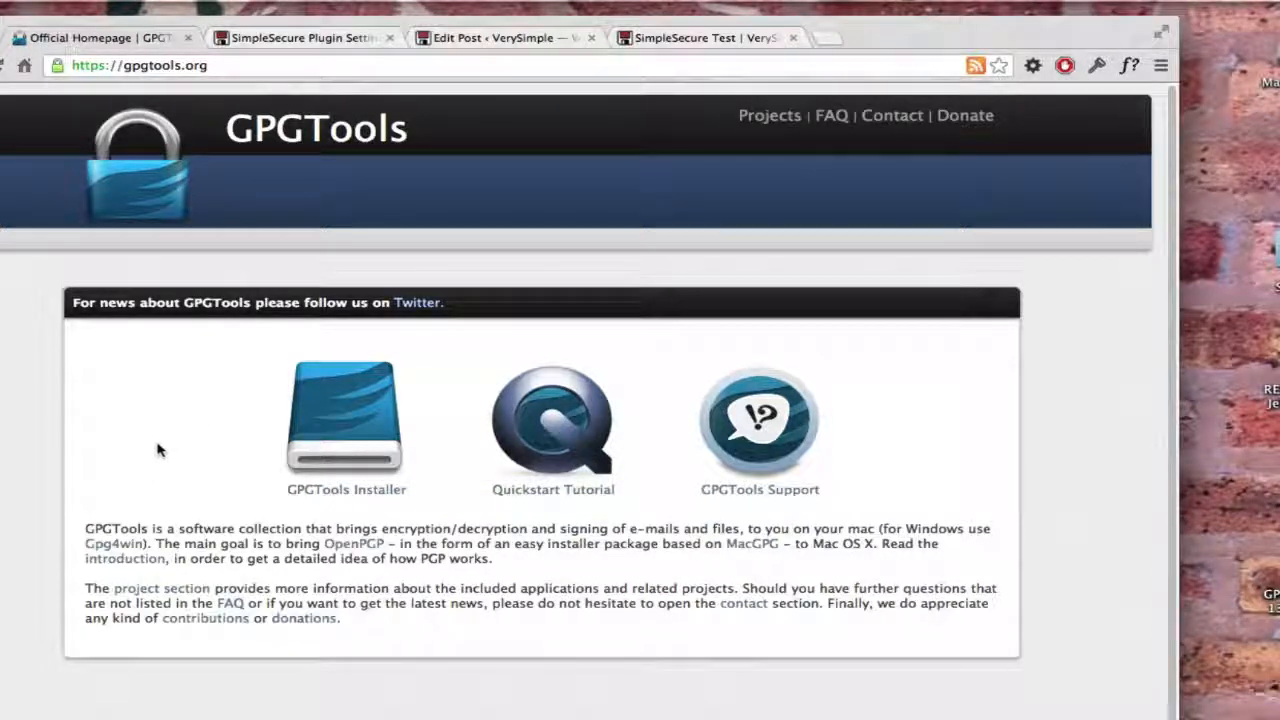
{"action": "mouse_move", "coordinate": [176, 394]}
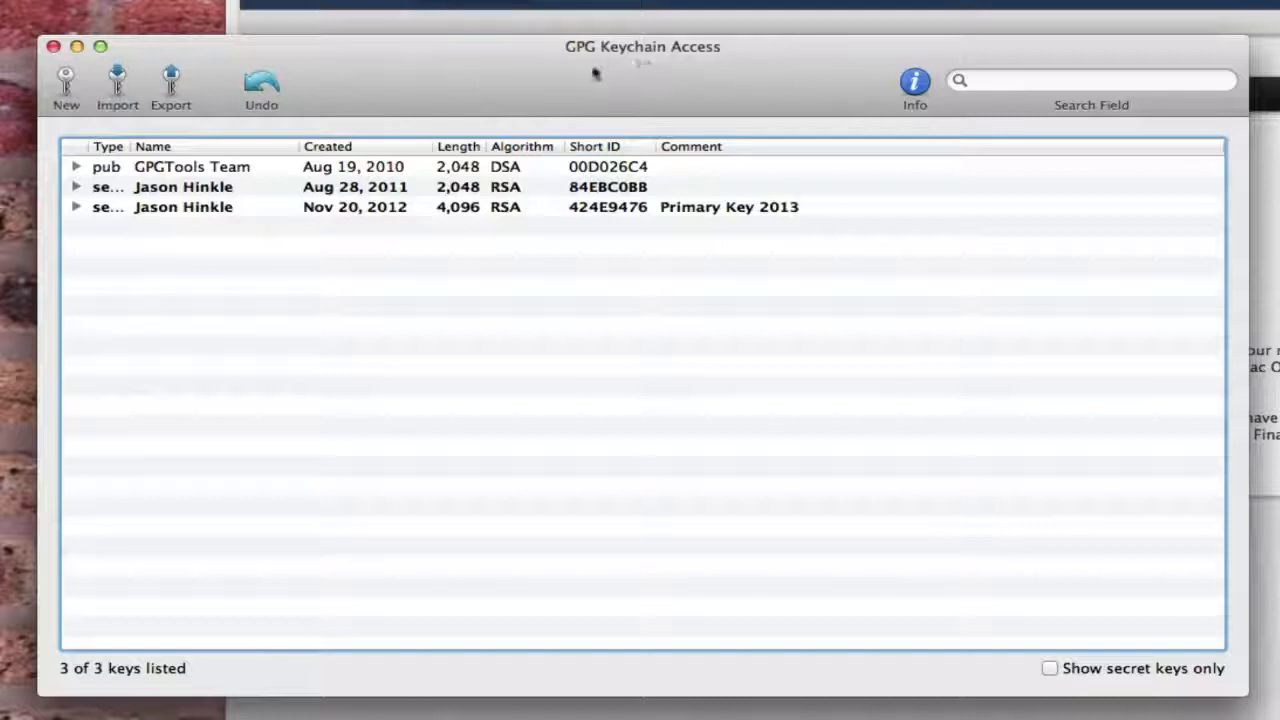
{"action": "mouse_move", "coordinate": [790, 68]}
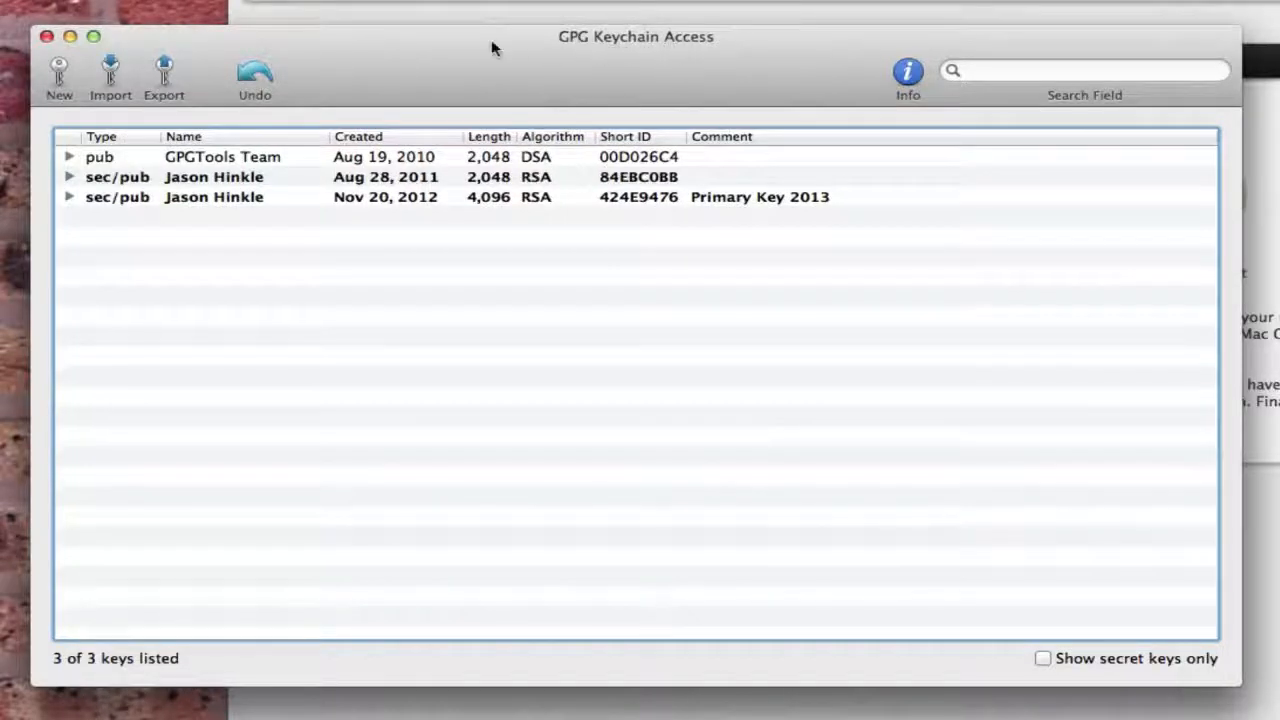
{"action": "left_click", "coordinate": [60, 76]}
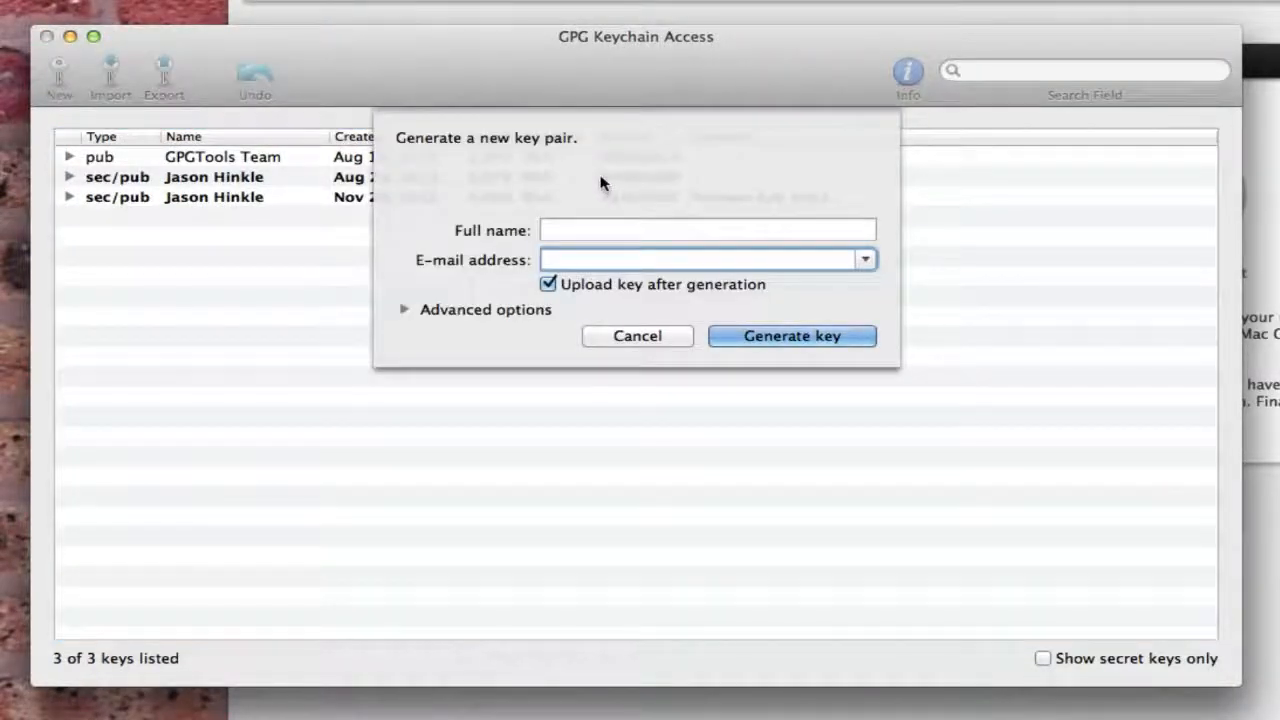
{"action": "left_click", "coordinate": [708, 230]}
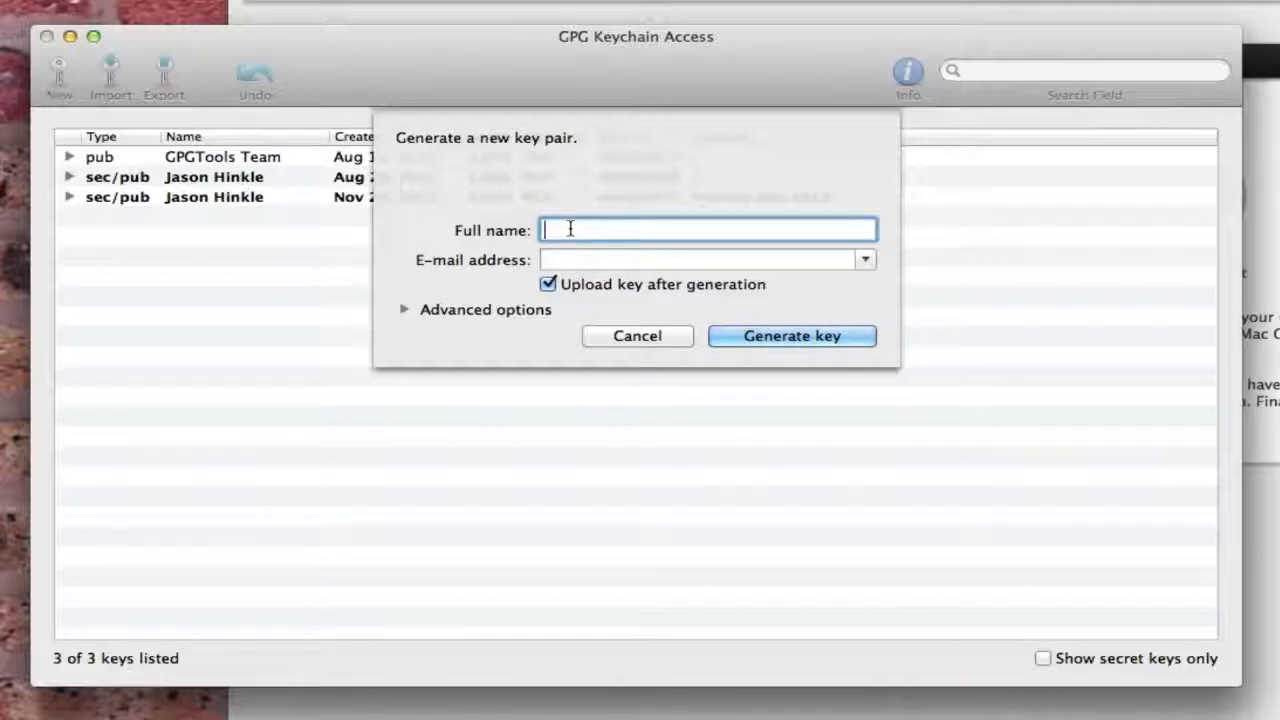
{"action": "type", "text": "Test Key"}
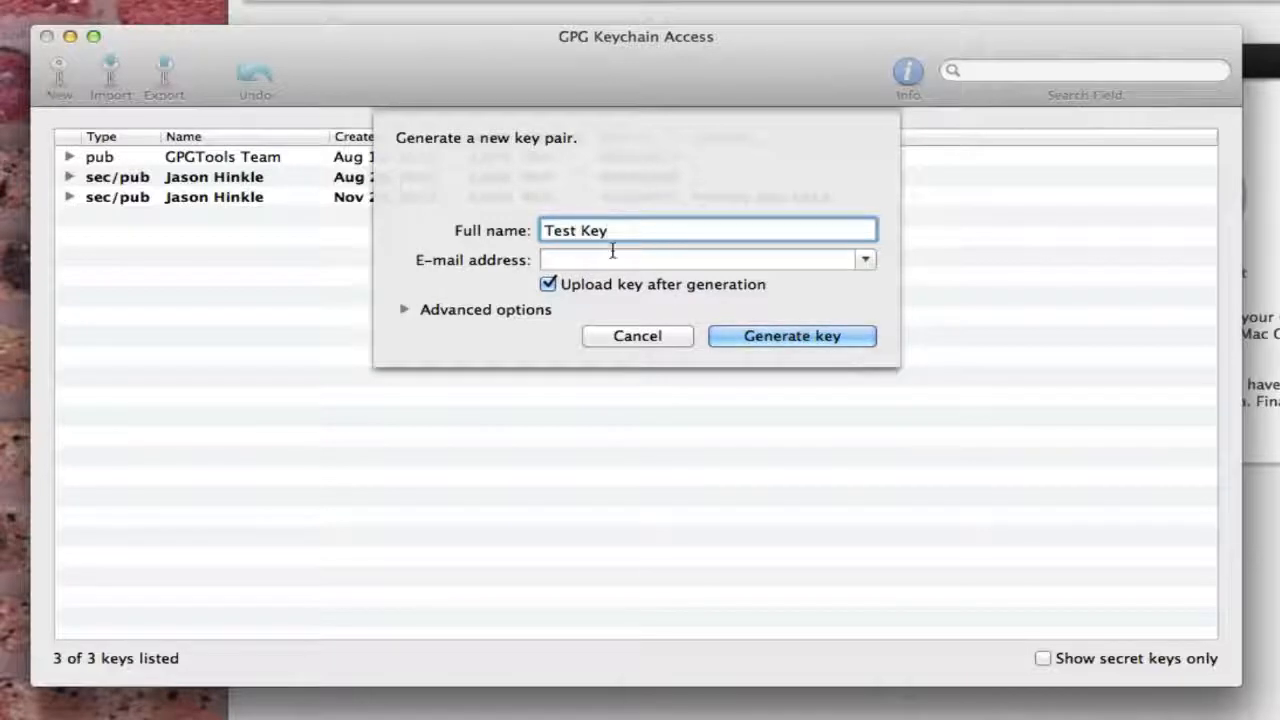
{"action": "type", "text": "jason@dev."}
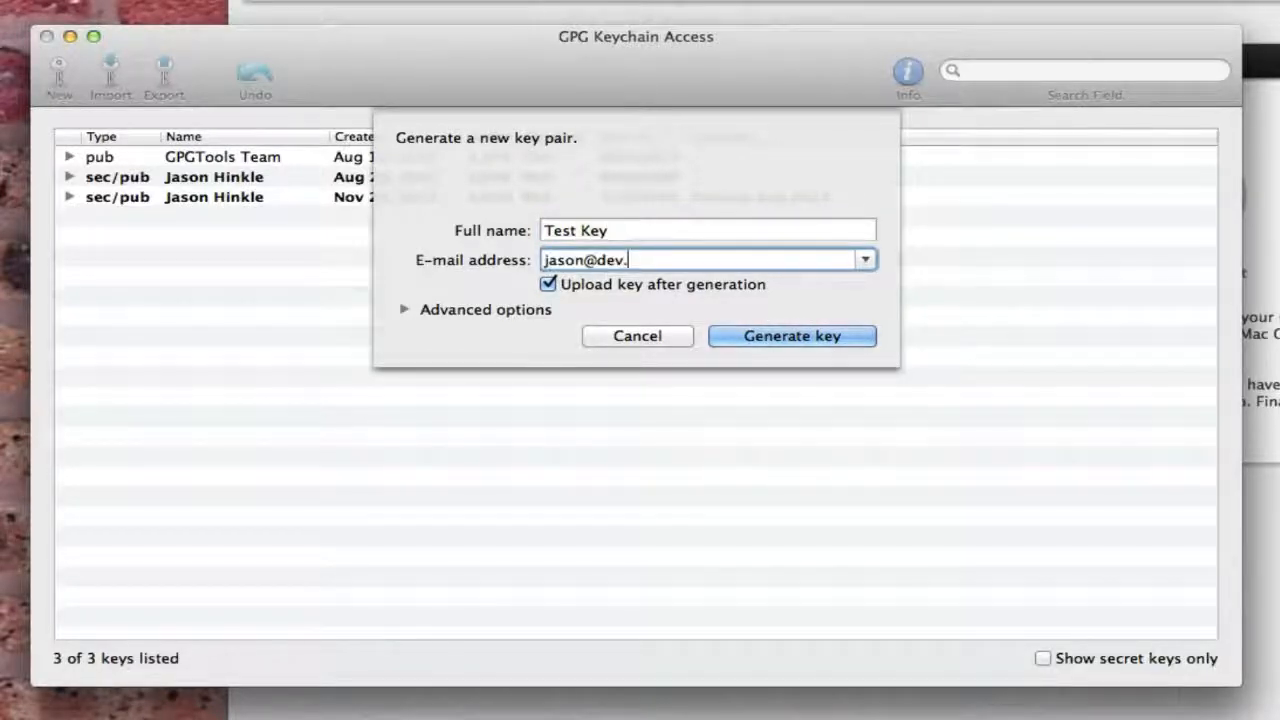
{"action": "type", "text": "null"}
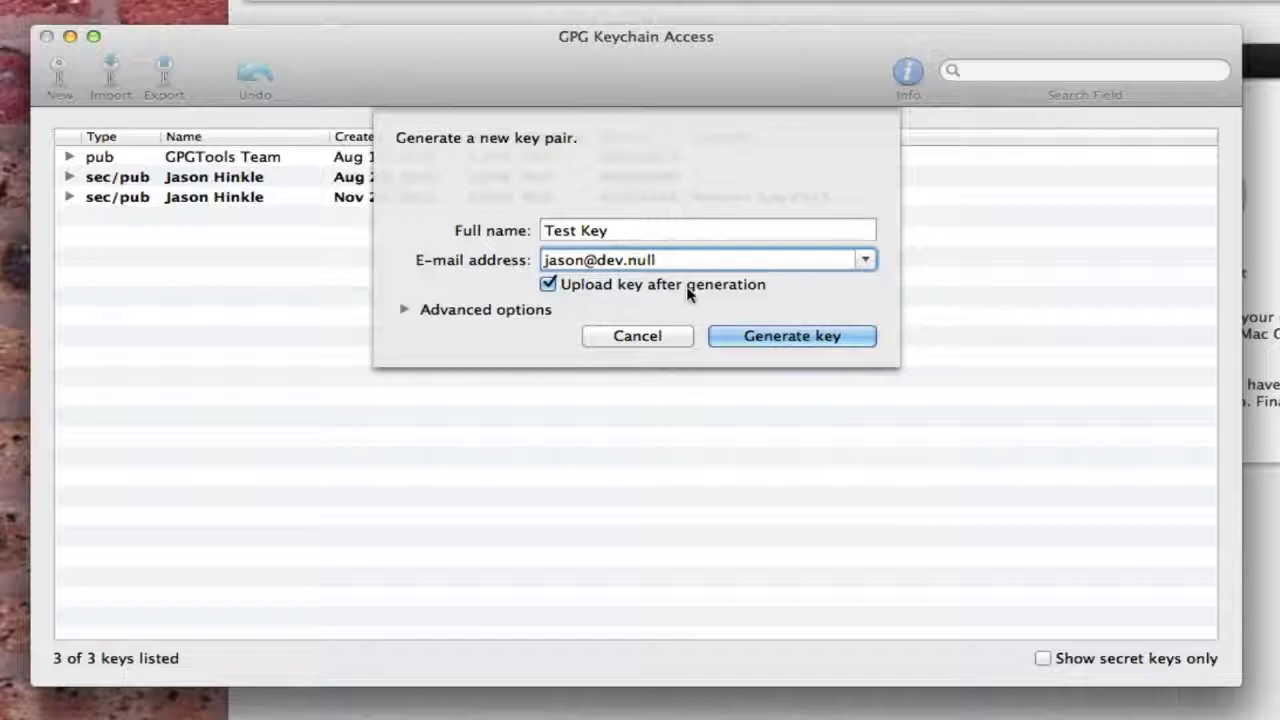
{"action": "left_click", "coordinate": [548, 284]}
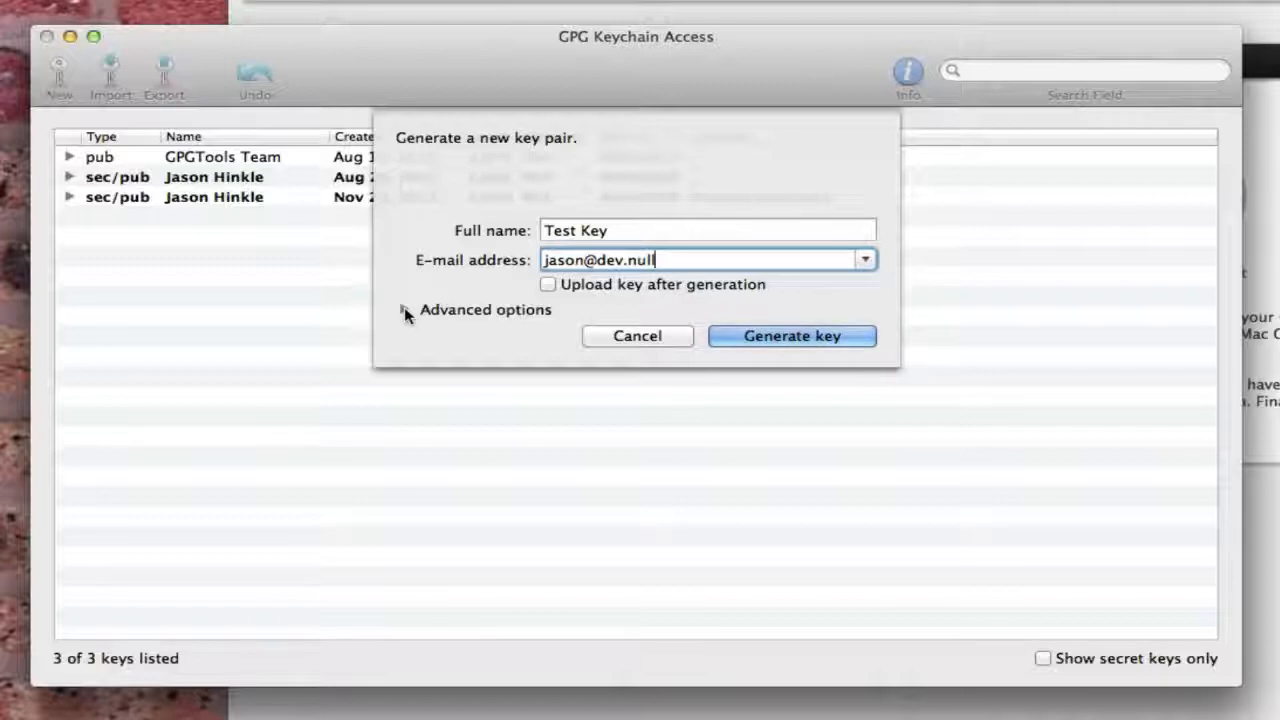
Keep the key set to expire, generate the key pair and confirm its passphrase
{"action": "left_click", "coordinate": [404, 308]}
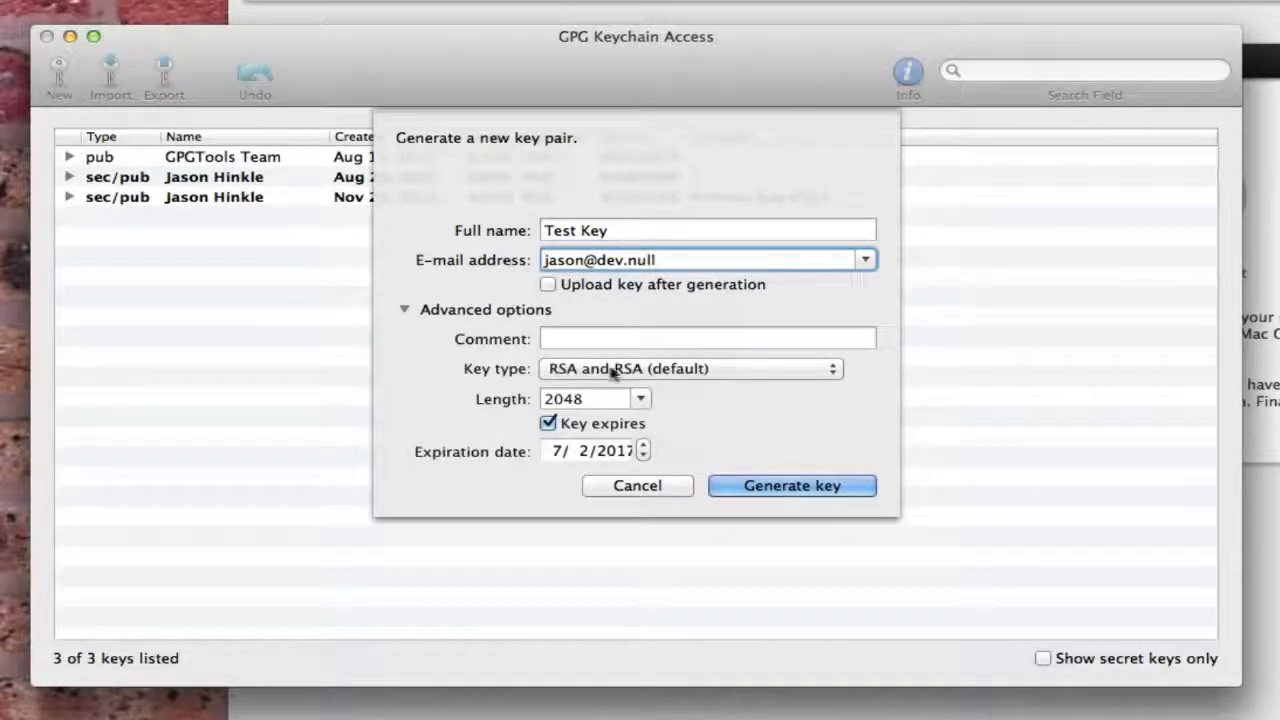
{"action": "left_click", "coordinate": [700, 260]}
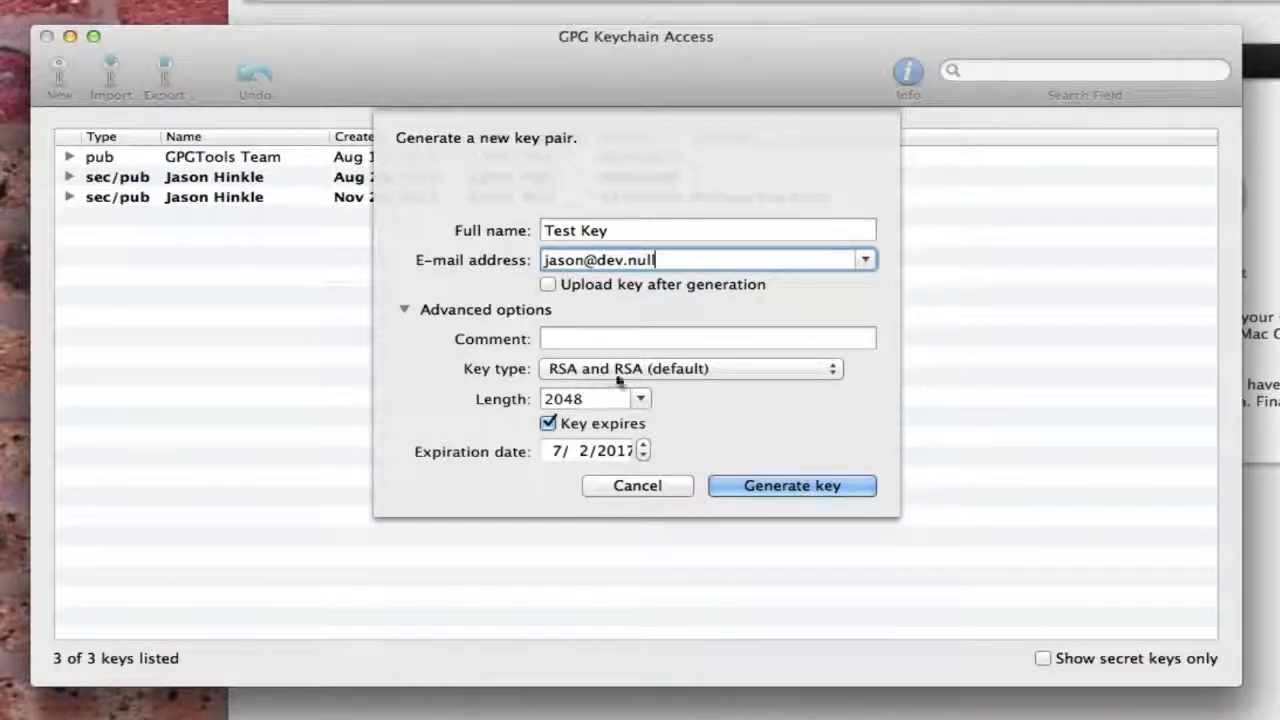
{"action": "left_click", "coordinate": [548, 424]}
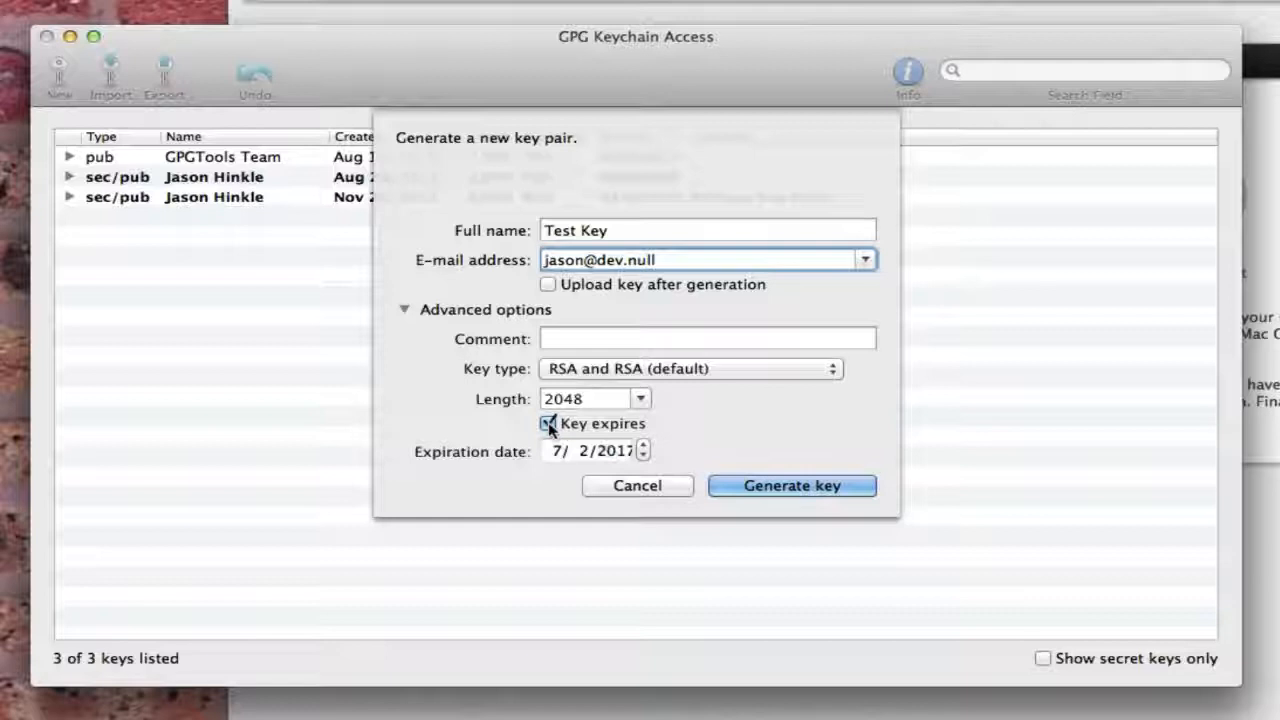
{"action": "left_click", "coordinate": [548, 424]}
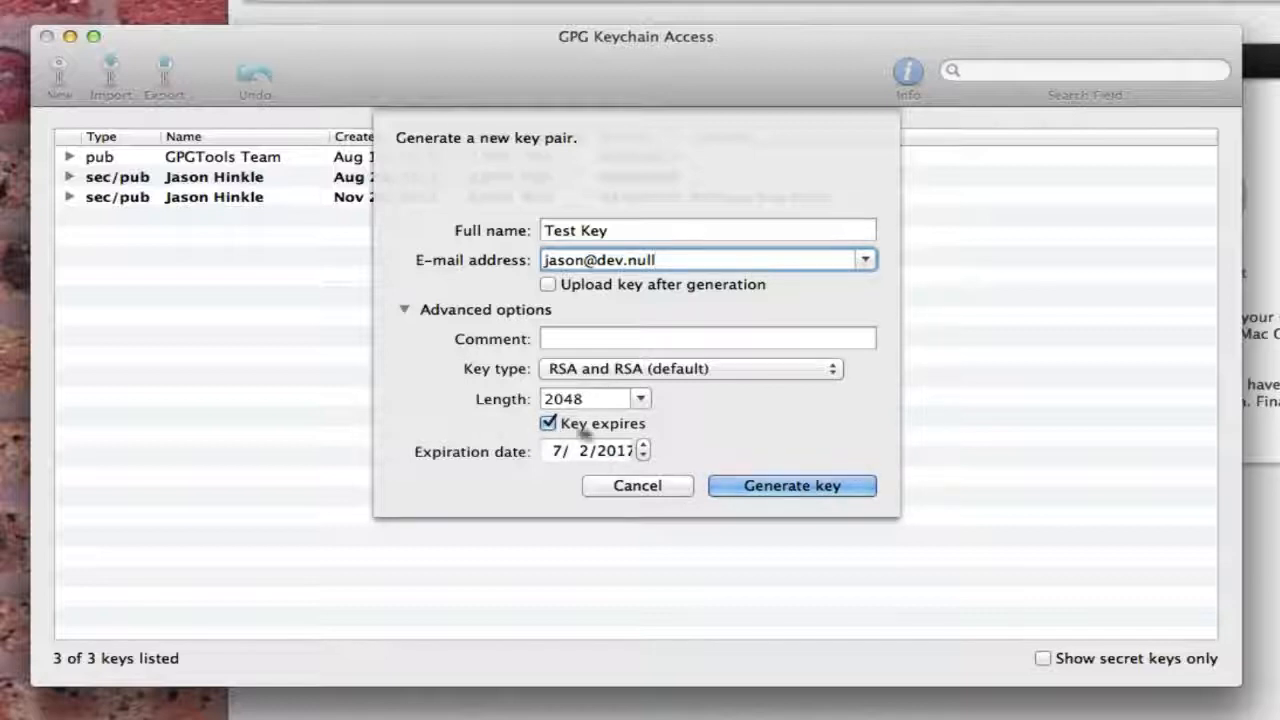
{"action": "left_click", "coordinate": [548, 424]}
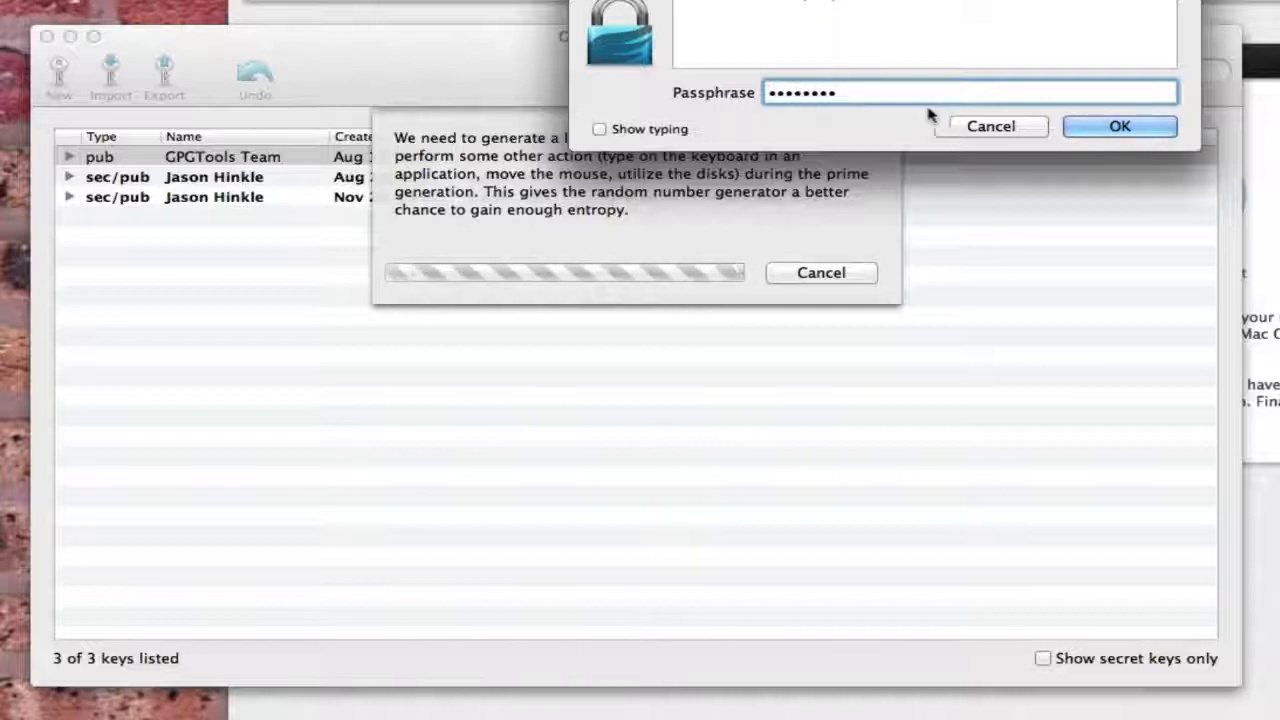
{"action": "left_click", "coordinate": [1120, 126]}
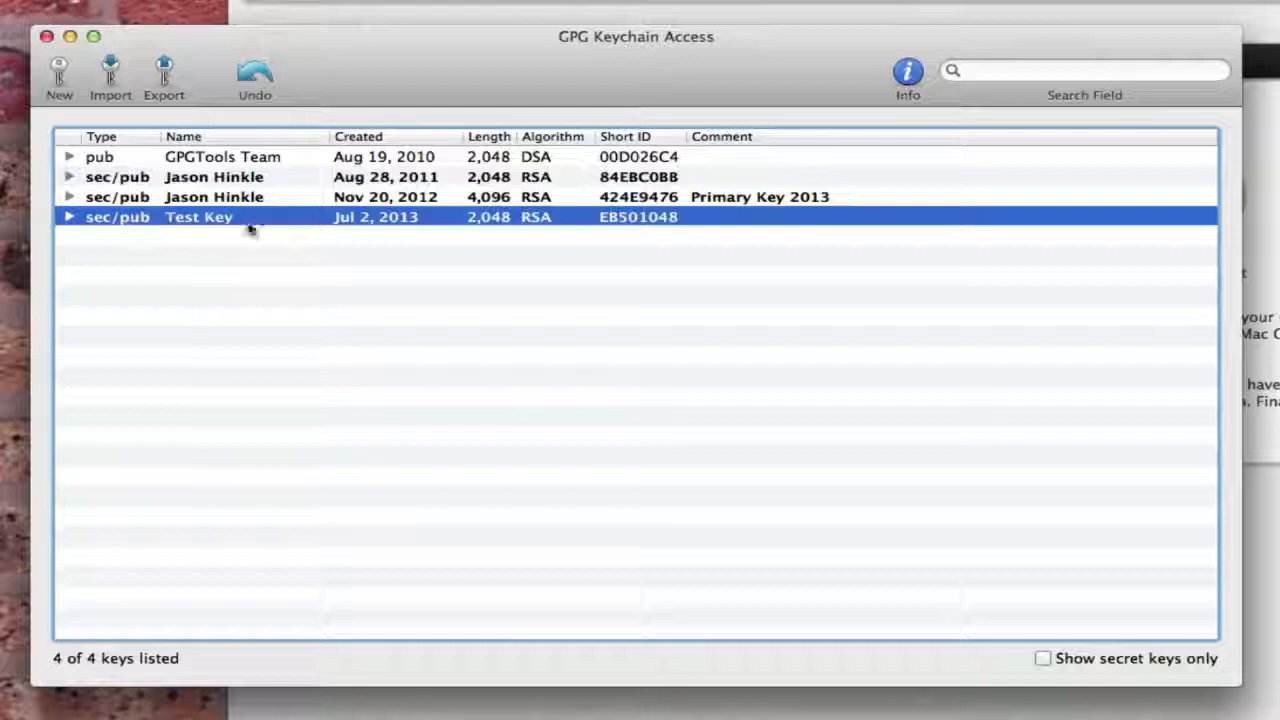
Expand the new Test Key, select its row and bring up its context menu of actions
{"action": "left_click", "coordinate": [68, 216]}
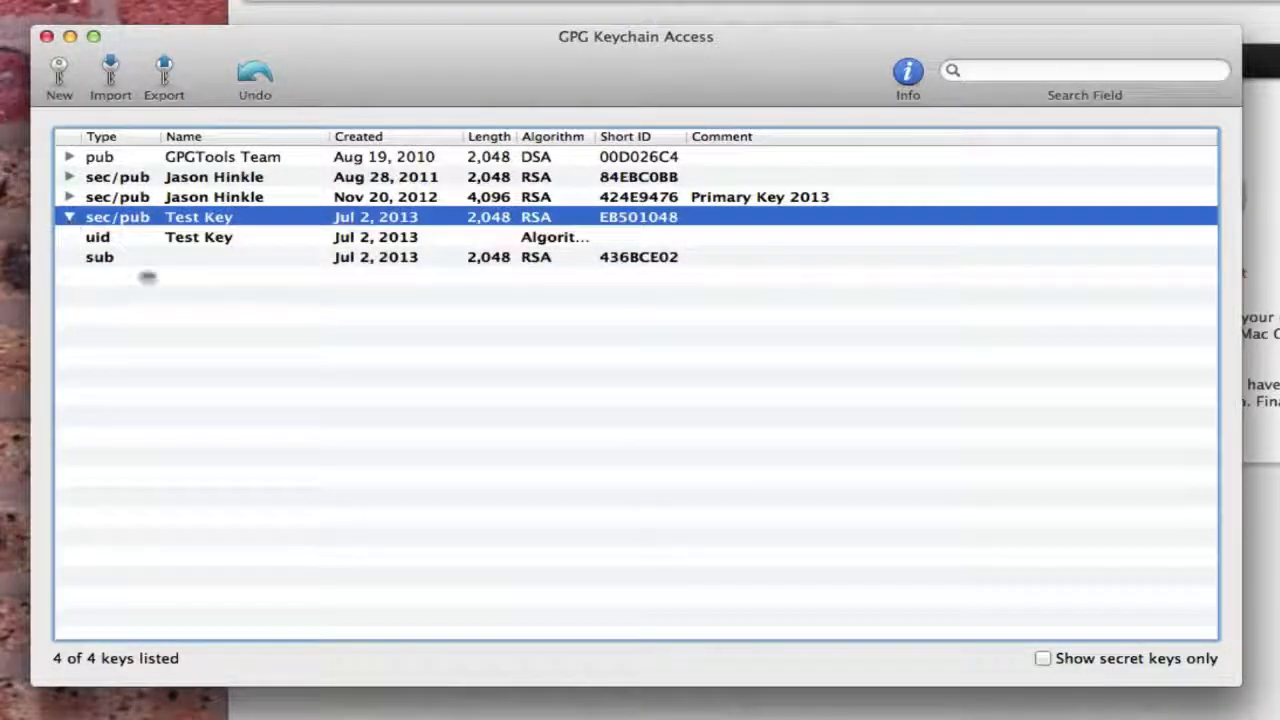
{"action": "left_click", "coordinate": [200, 236]}
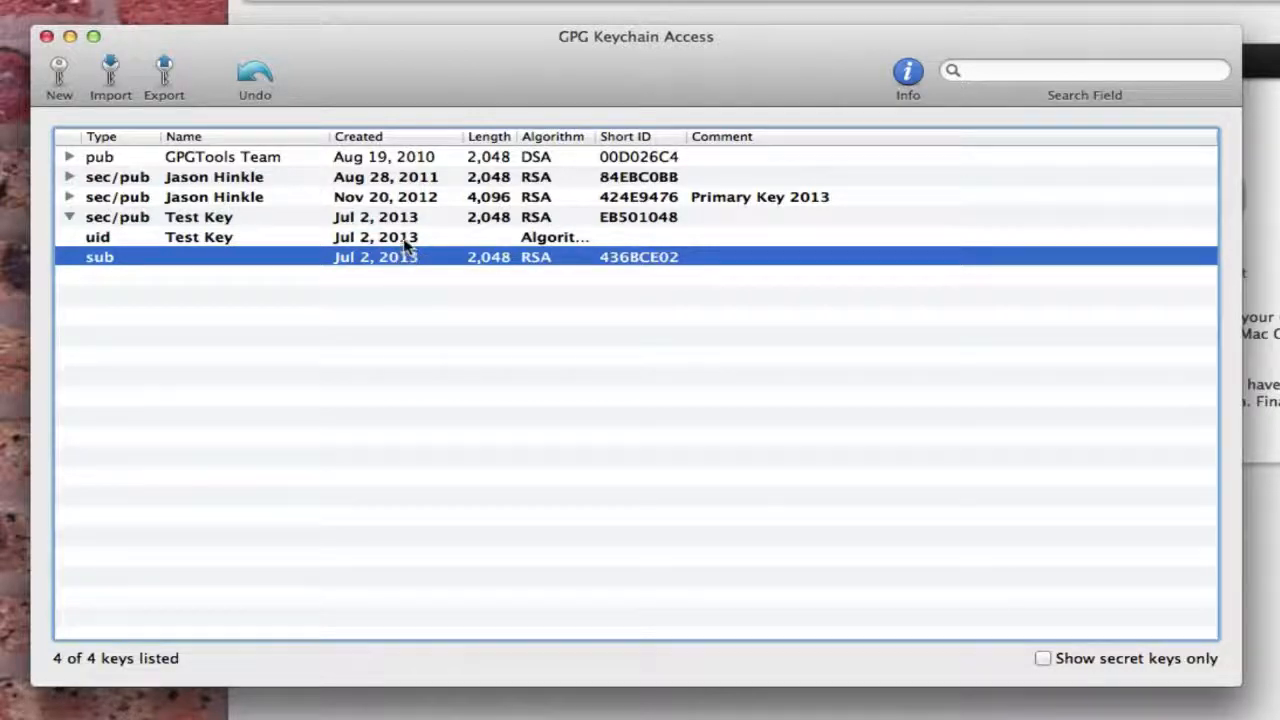
{"action": "left_click", "coordinate": [198, 216]}
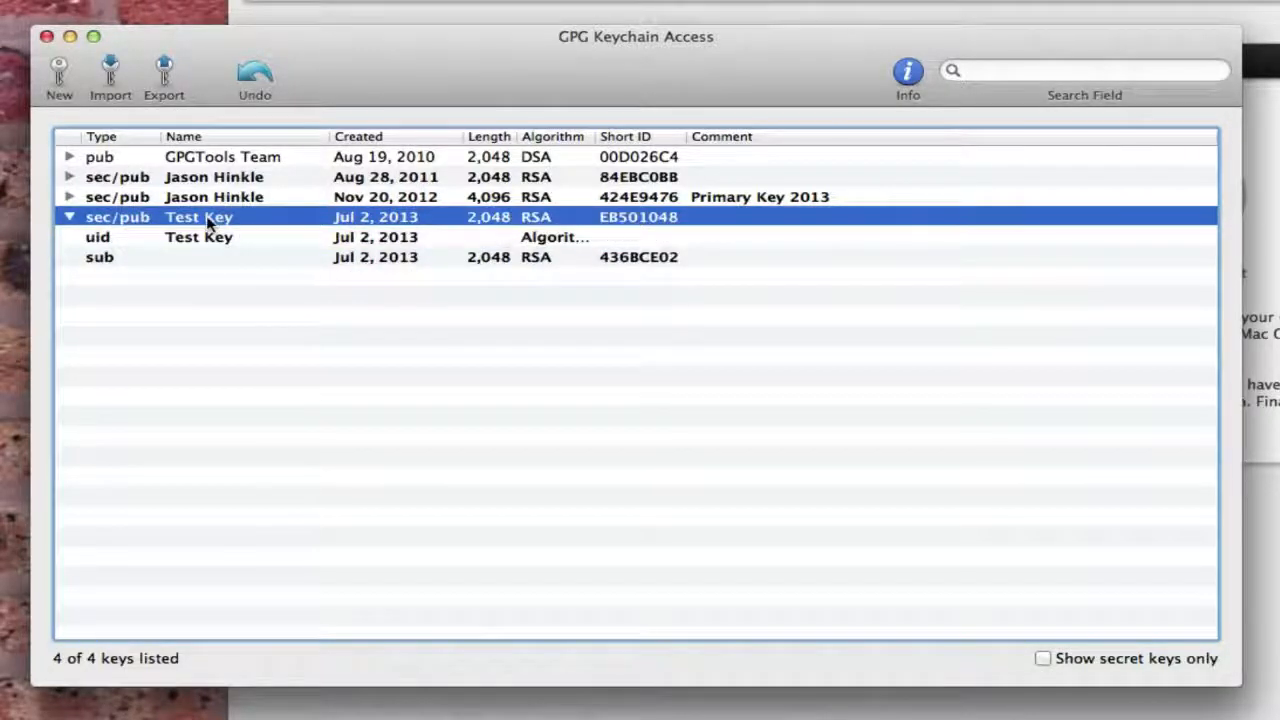
{"action": "mouse_move", "coordinate": [480, 240]}
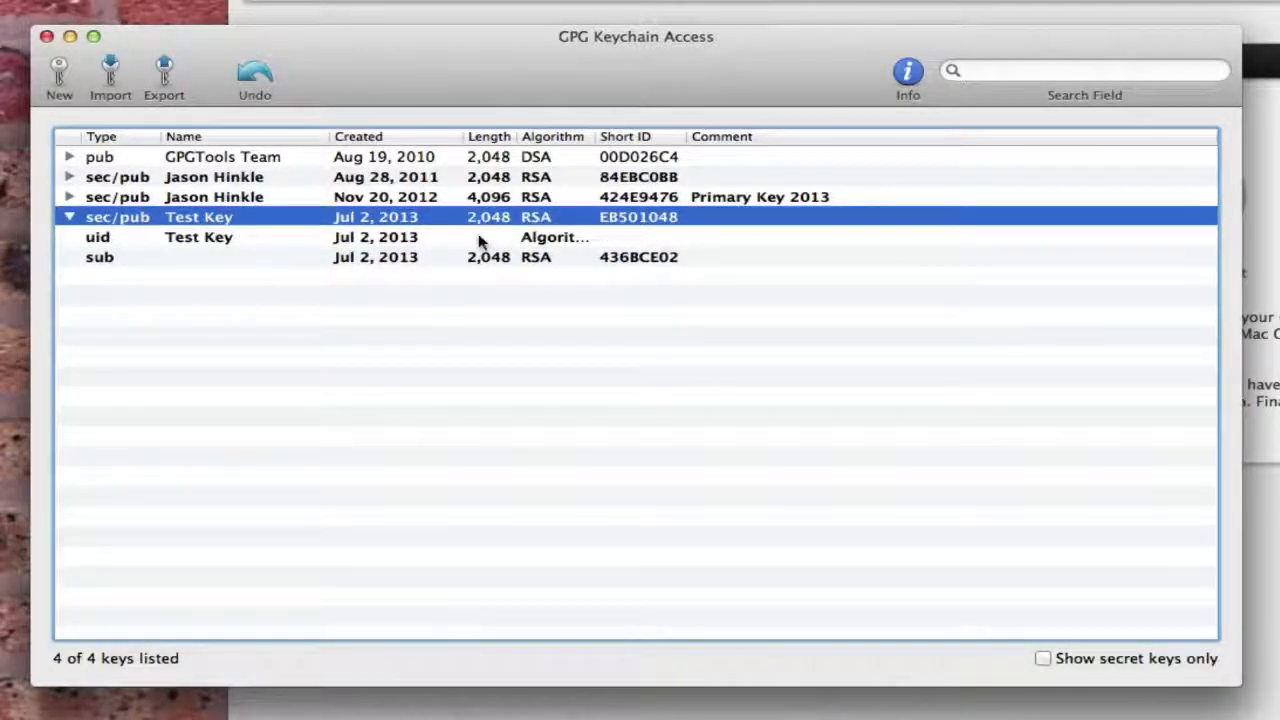
{"action": "right_click", "coordinate": [198, 216]}
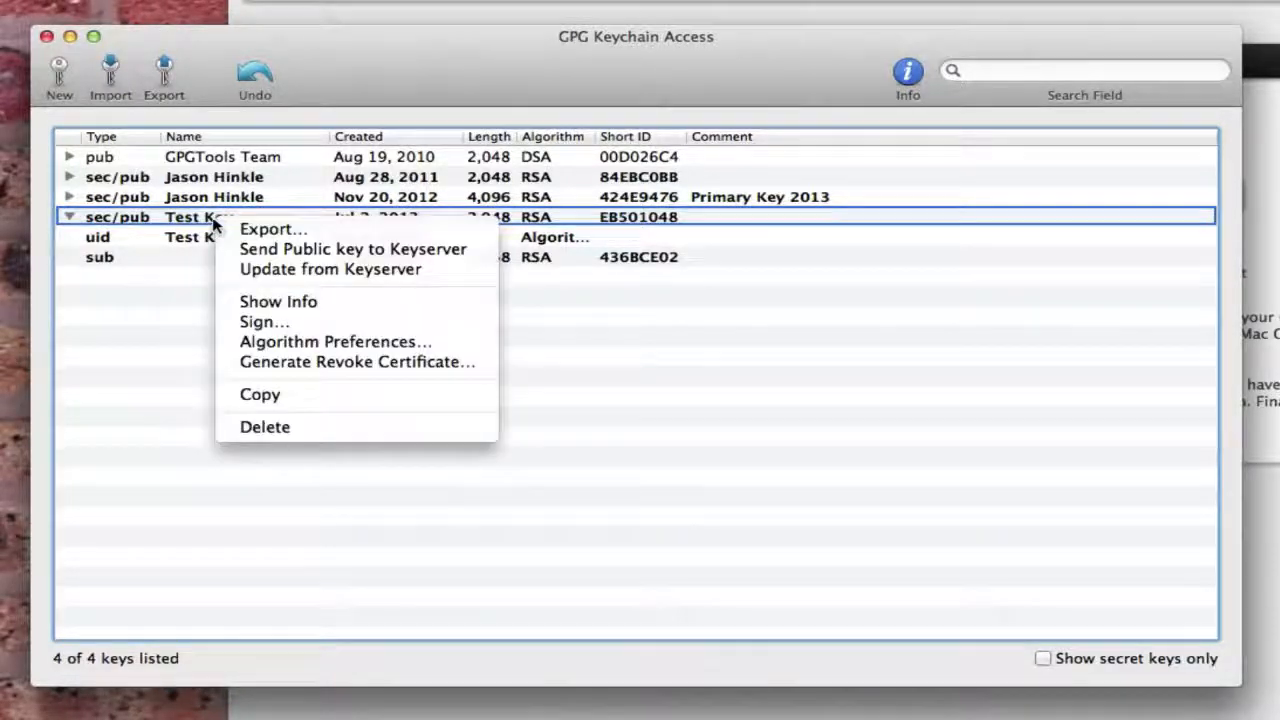
Export the Test Key's public key in ASCII format as public-key.txt on the Desktop
{"action": "left_click", "coordinate": [272, 228]}
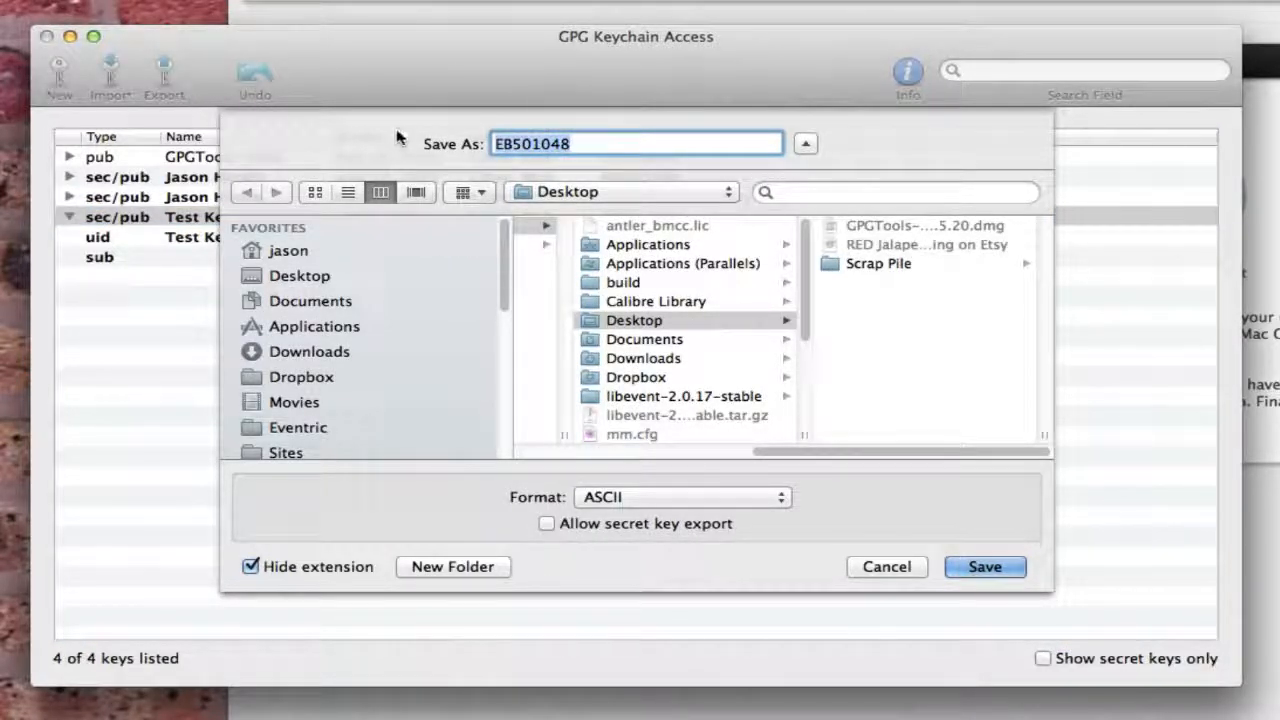
{"action": "type", "text": "public"}
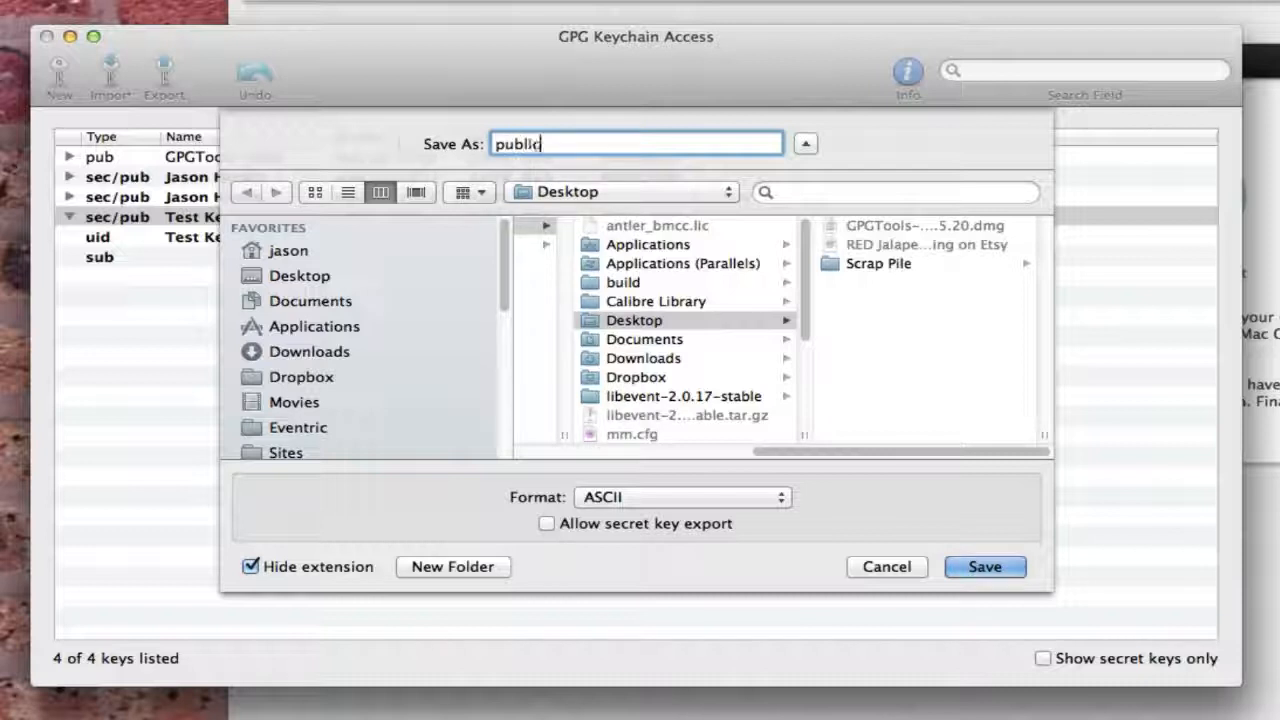
{"action": "type", "text": "-key.txt"}
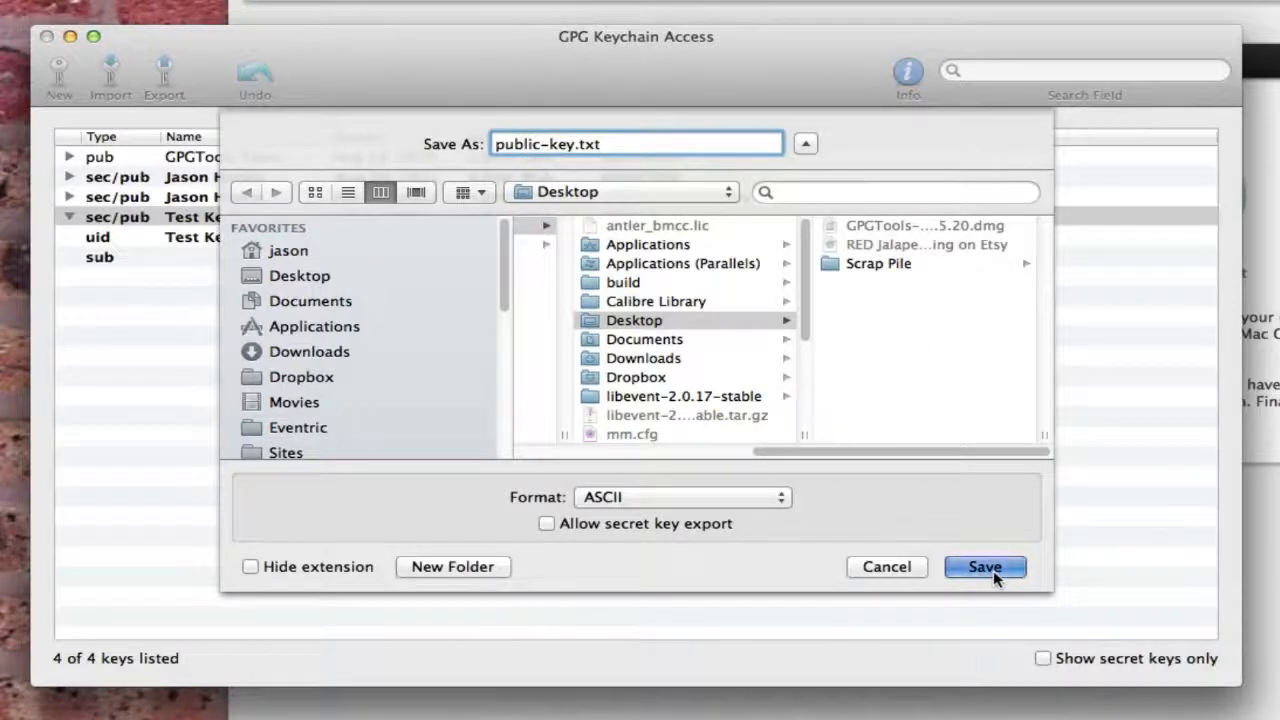
{"action": "left_click", "coordinate": [984, 566]}
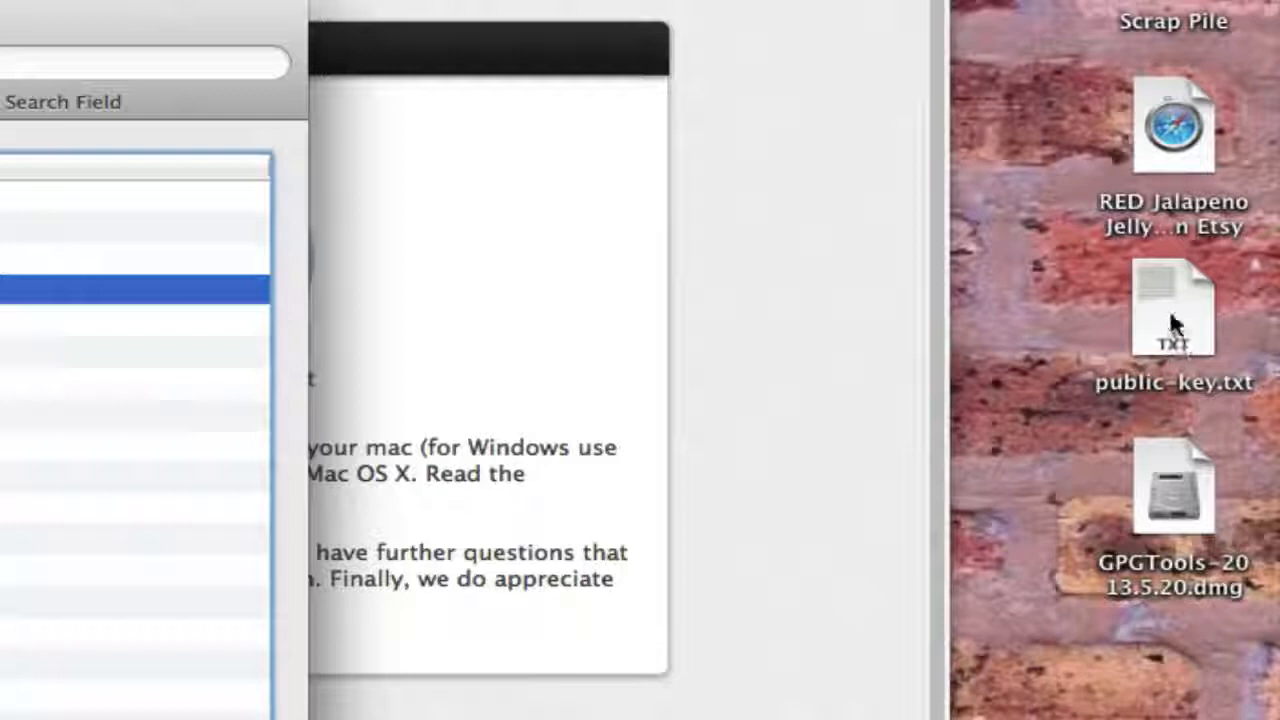
Open public-key.txt from the Desktop in TextMate and copy its PGP public key block
{"action": "left_click", "coordinate": [1172, 310]}
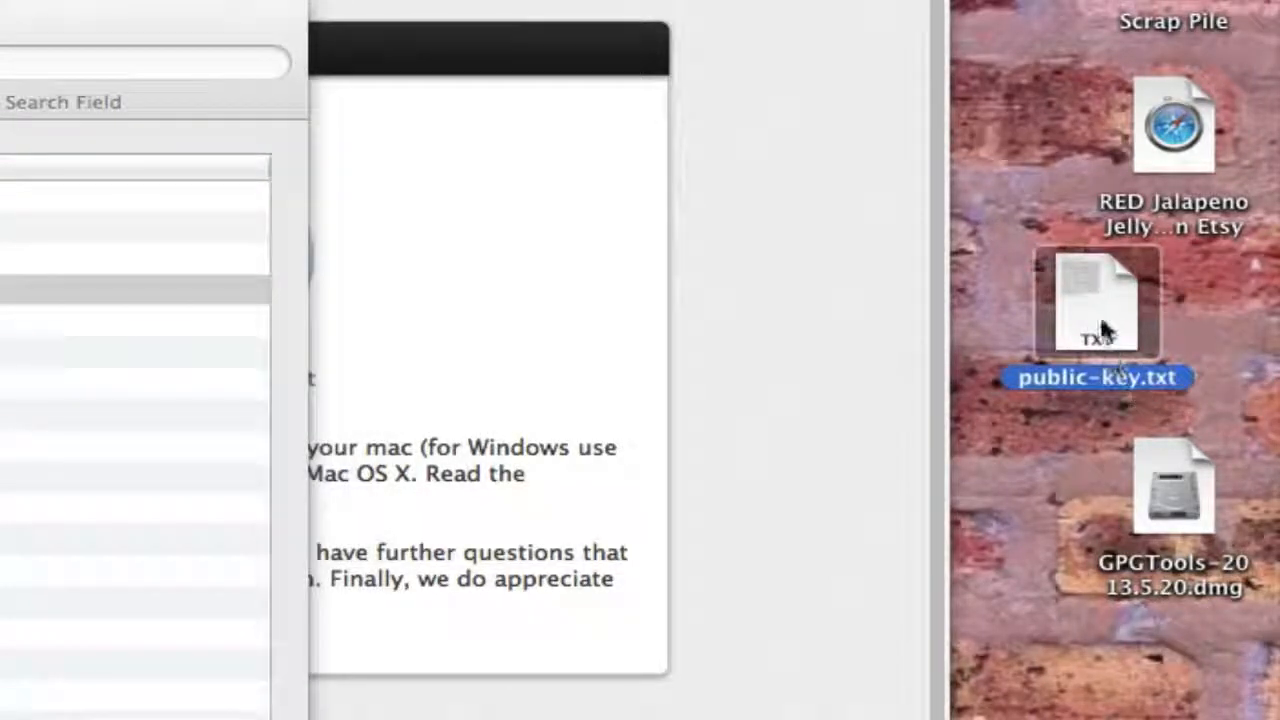
{"action": "double_click", "coordinate": [1098, 304]}
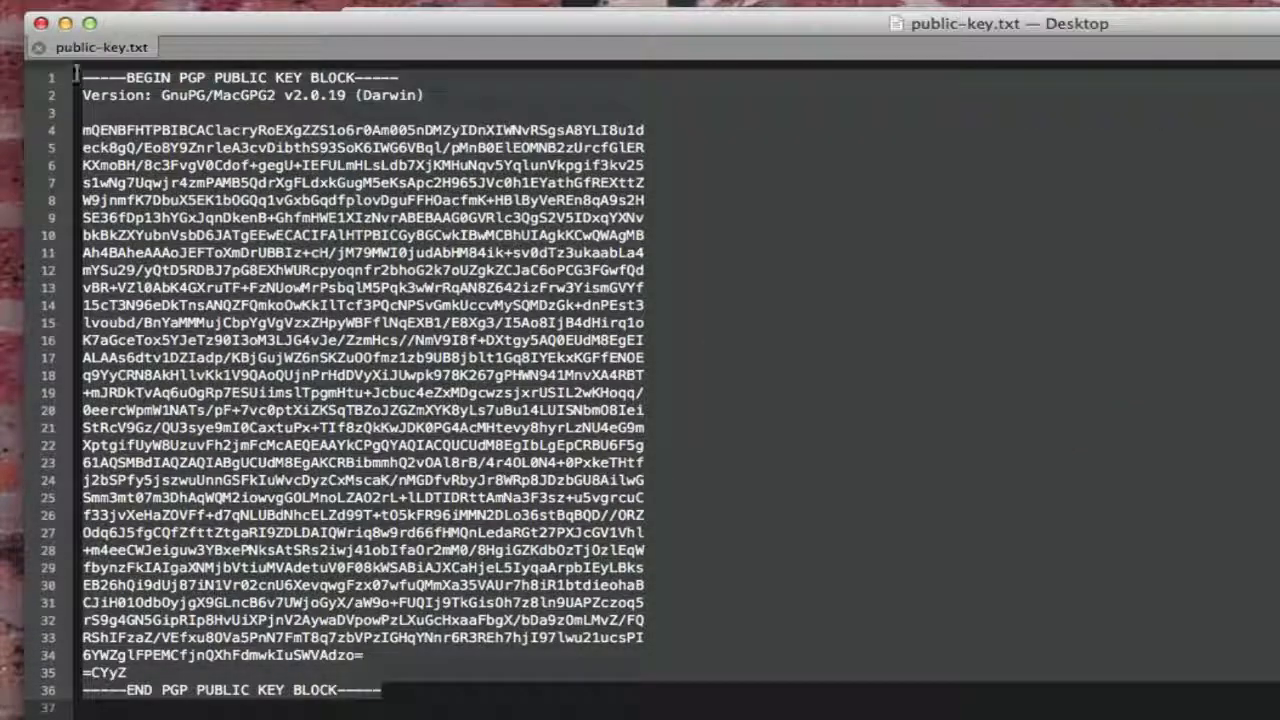
{"action": "right_click", "coordinate": [400, 290]}
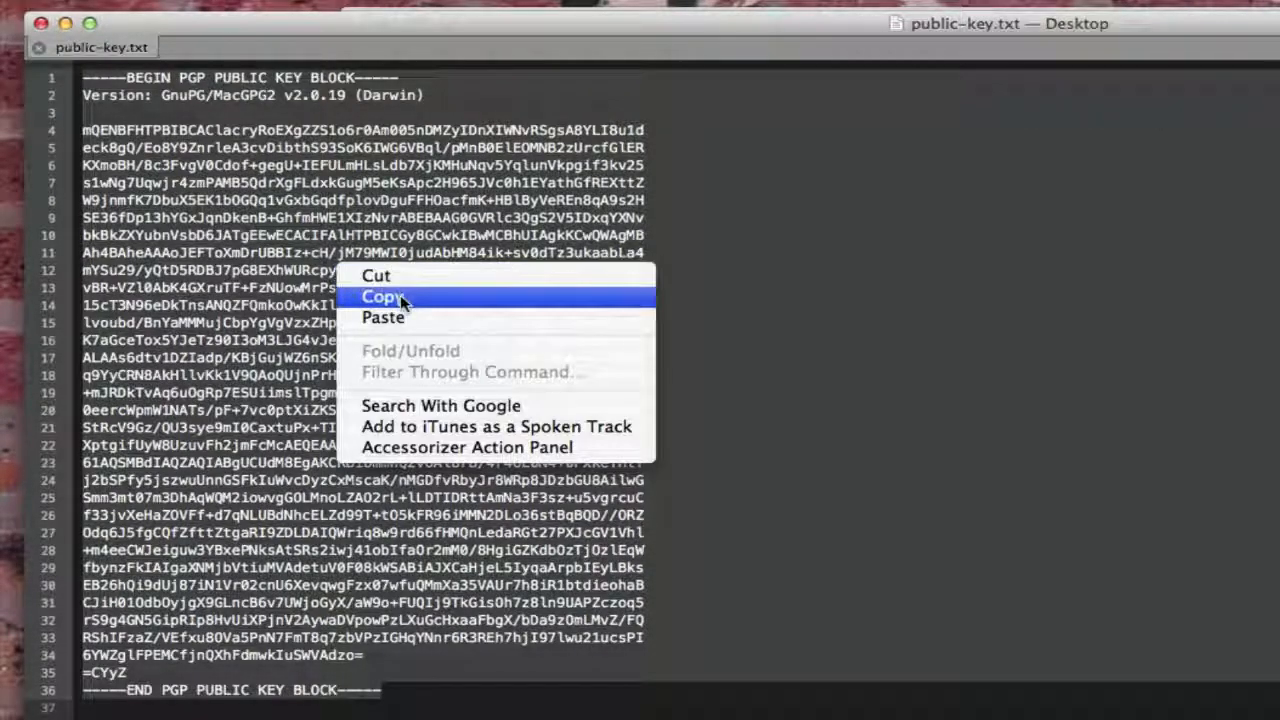
{"action": "left_click", "coordinate": [382, 296]}
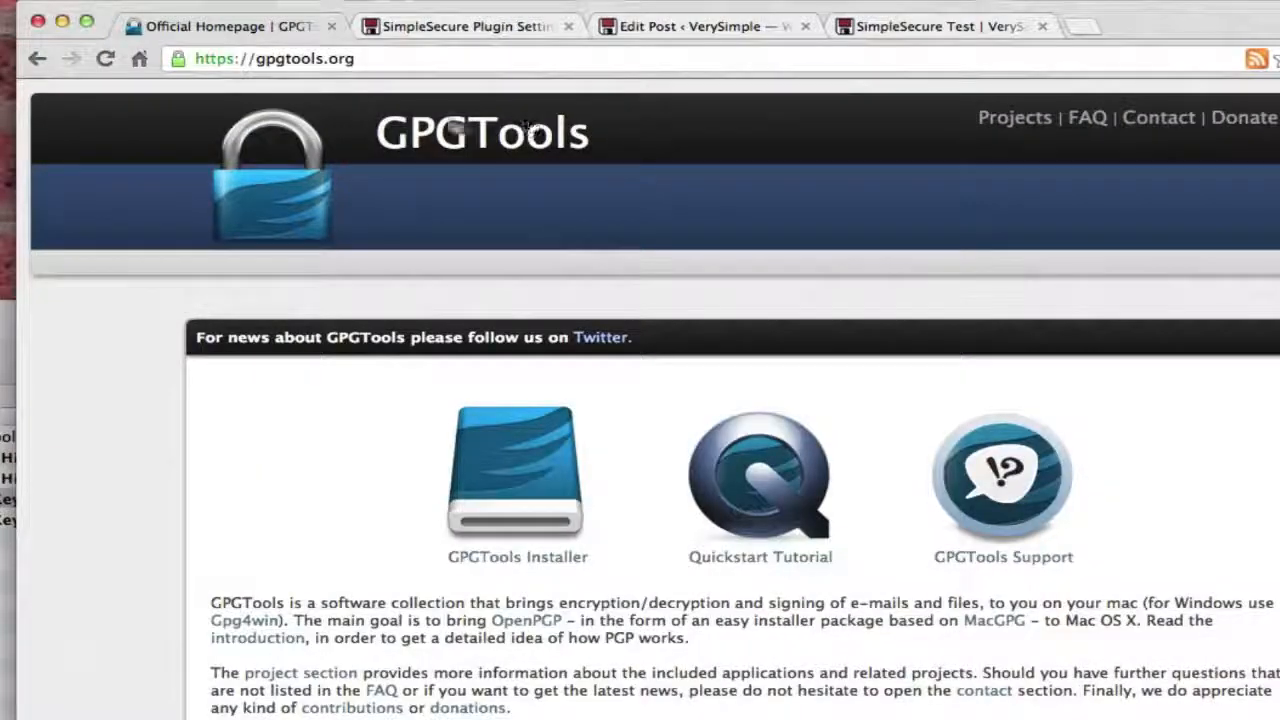
{"action": "left_click", "coordinate": [468, 26]}
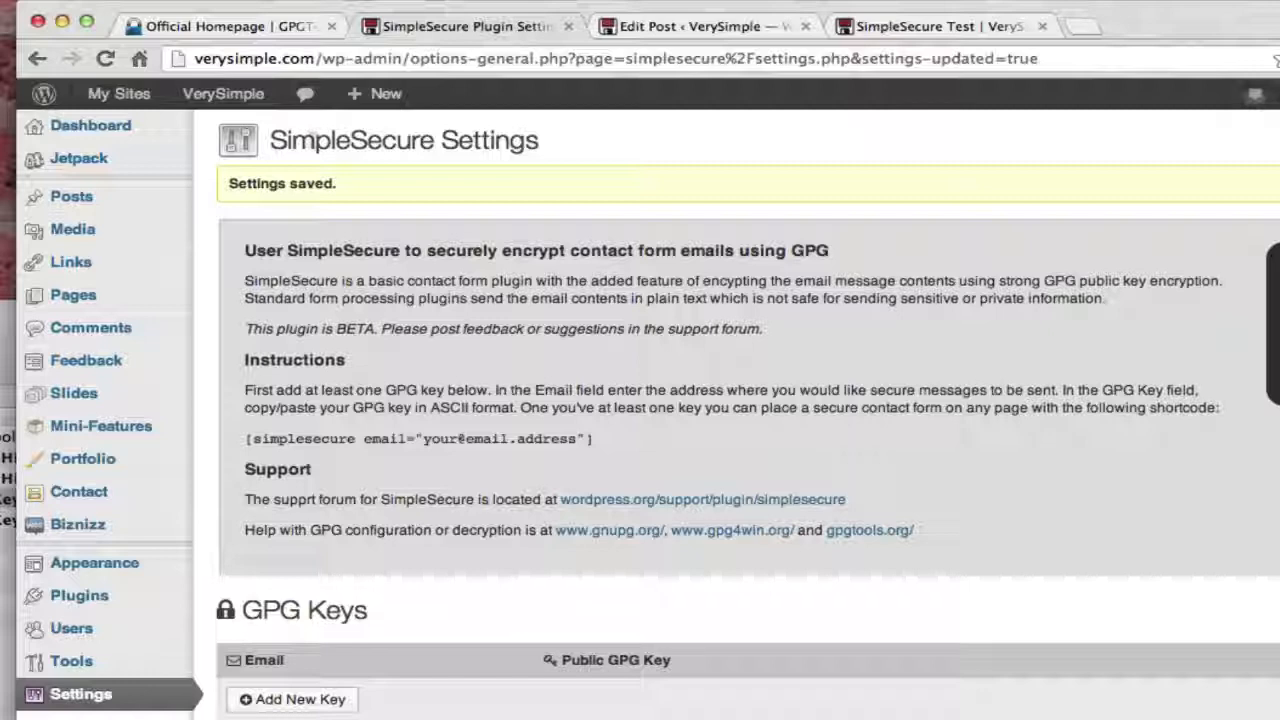
{"action": "scroll", "scroll_direction": "down", "scroll_amount": 3}
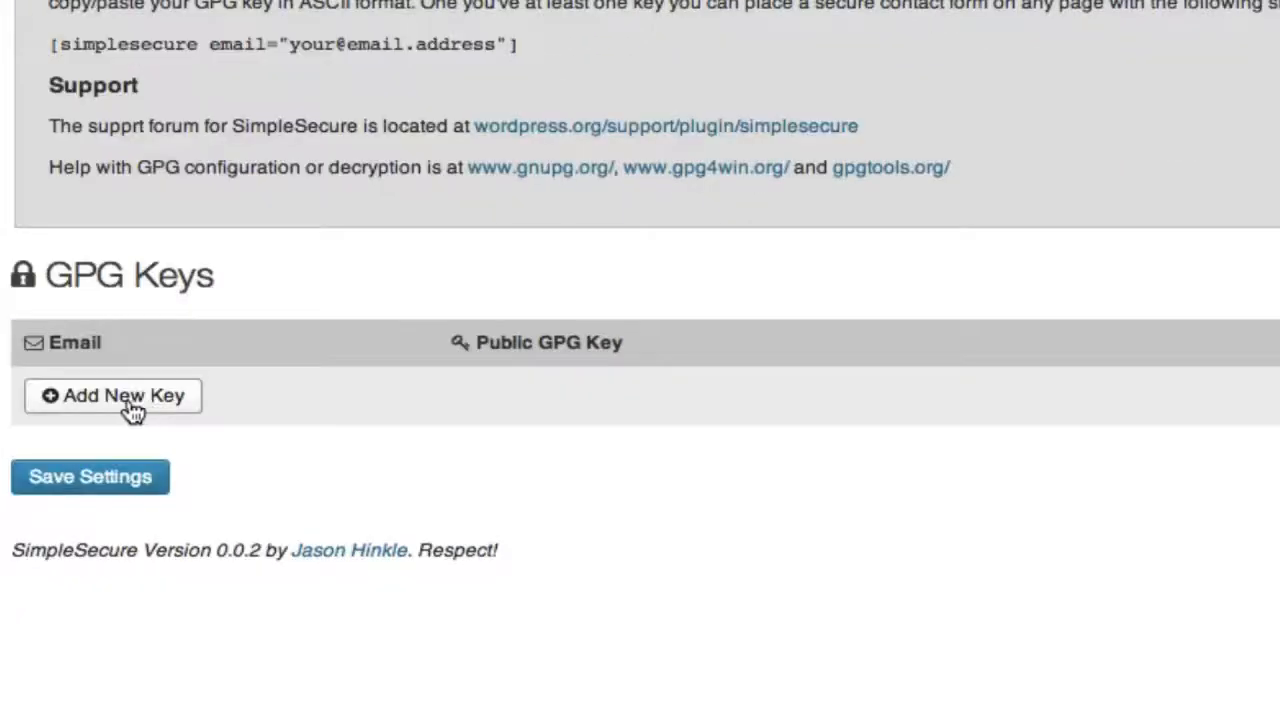
{"action": "left_click", "coordinate": [112, 396]}
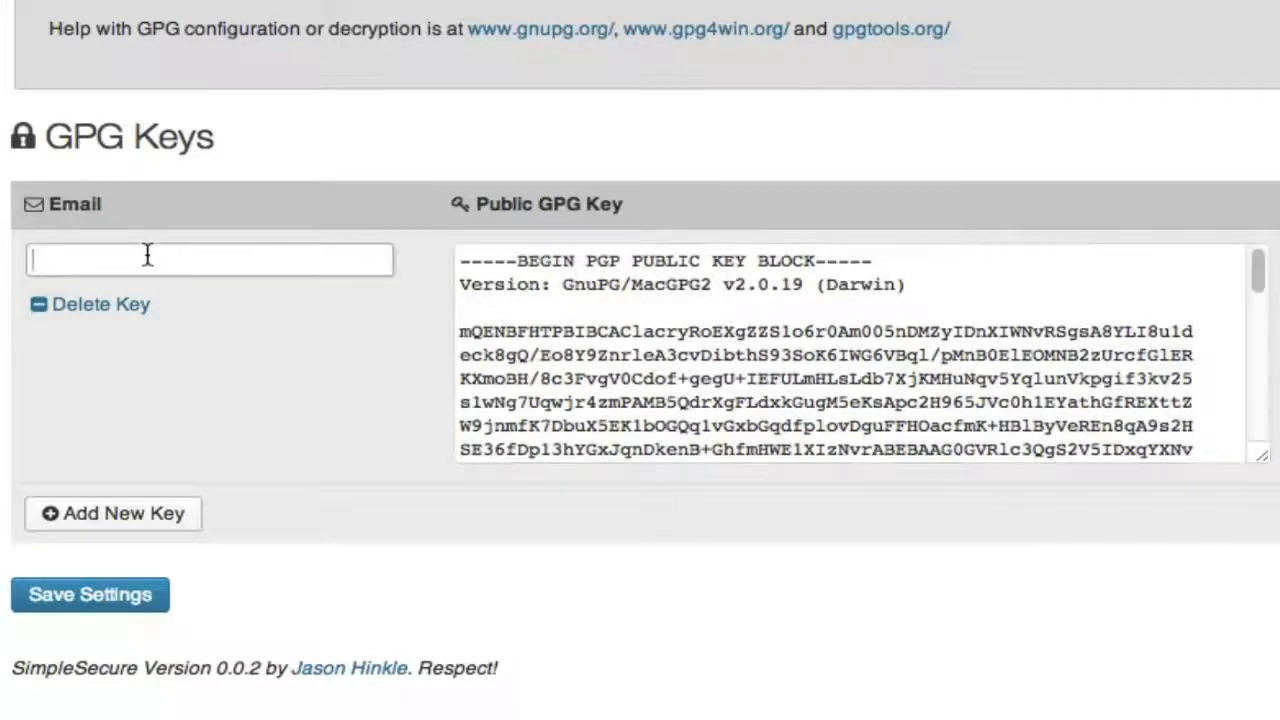
{"action": "type", "text": "jason"}
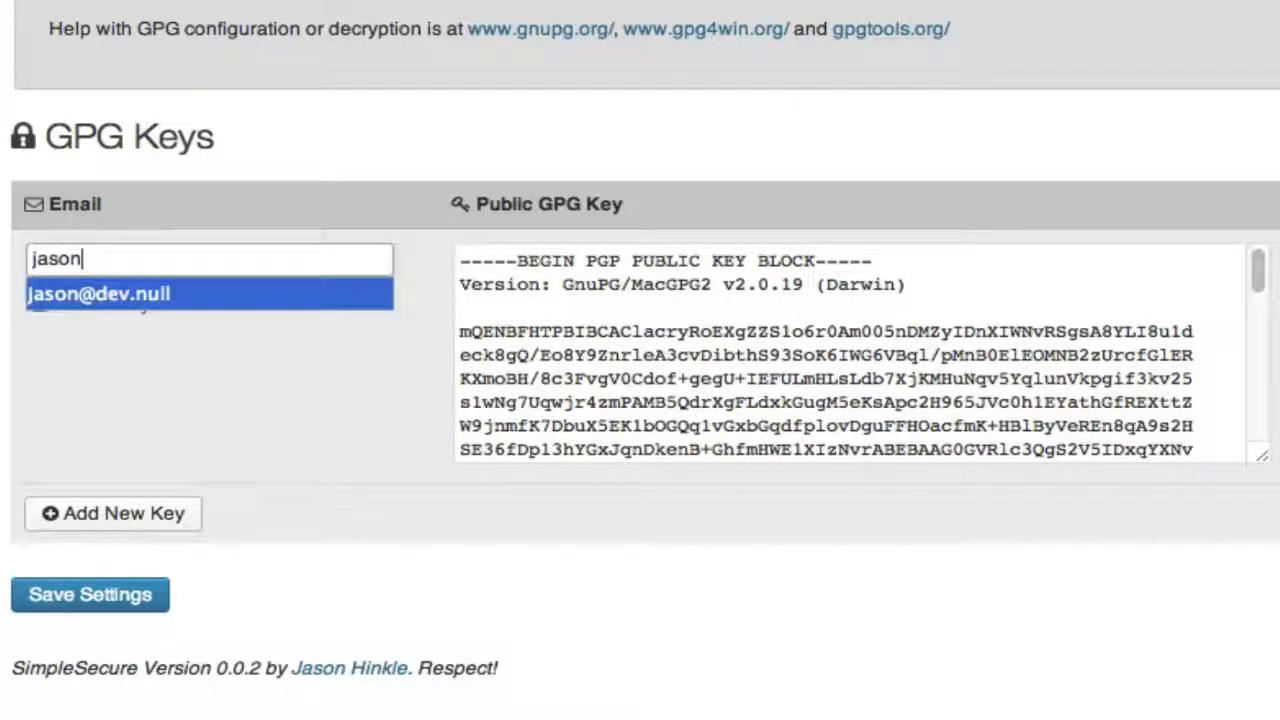
{"action": "left_click", "coordinate": [100, 292]}
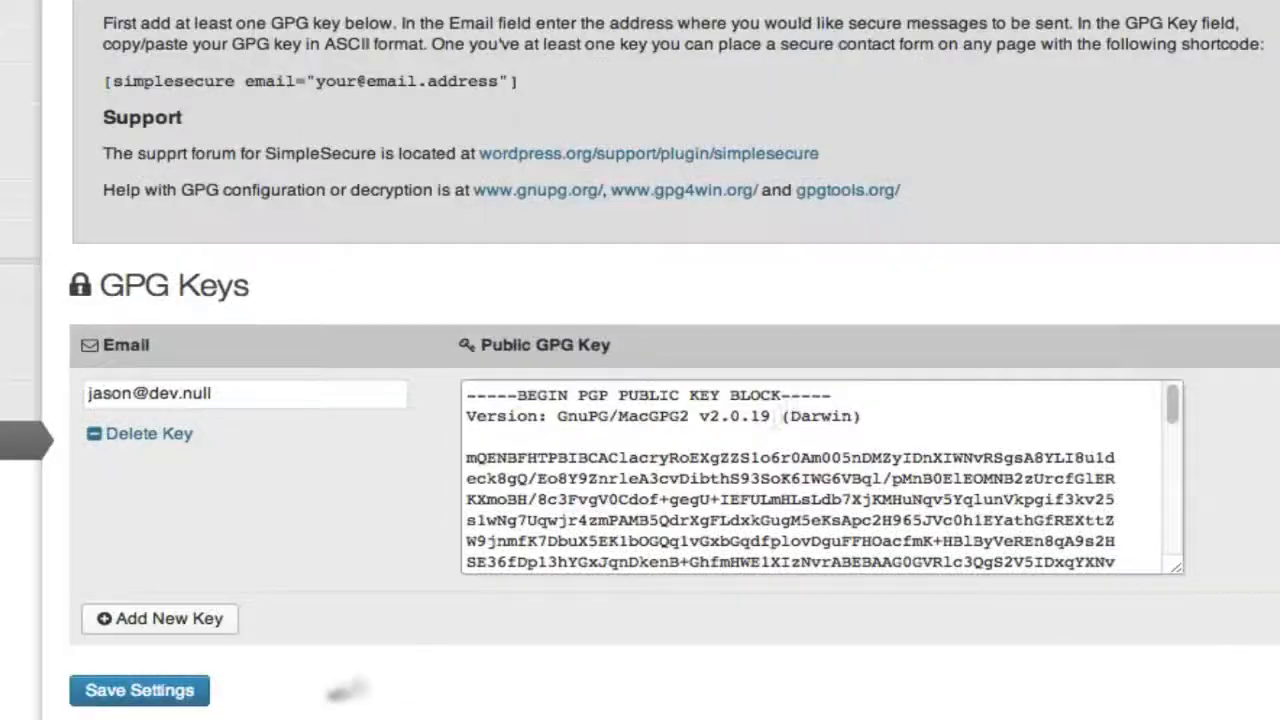
{"action": "left_click", "coordinate": [140, 690]}
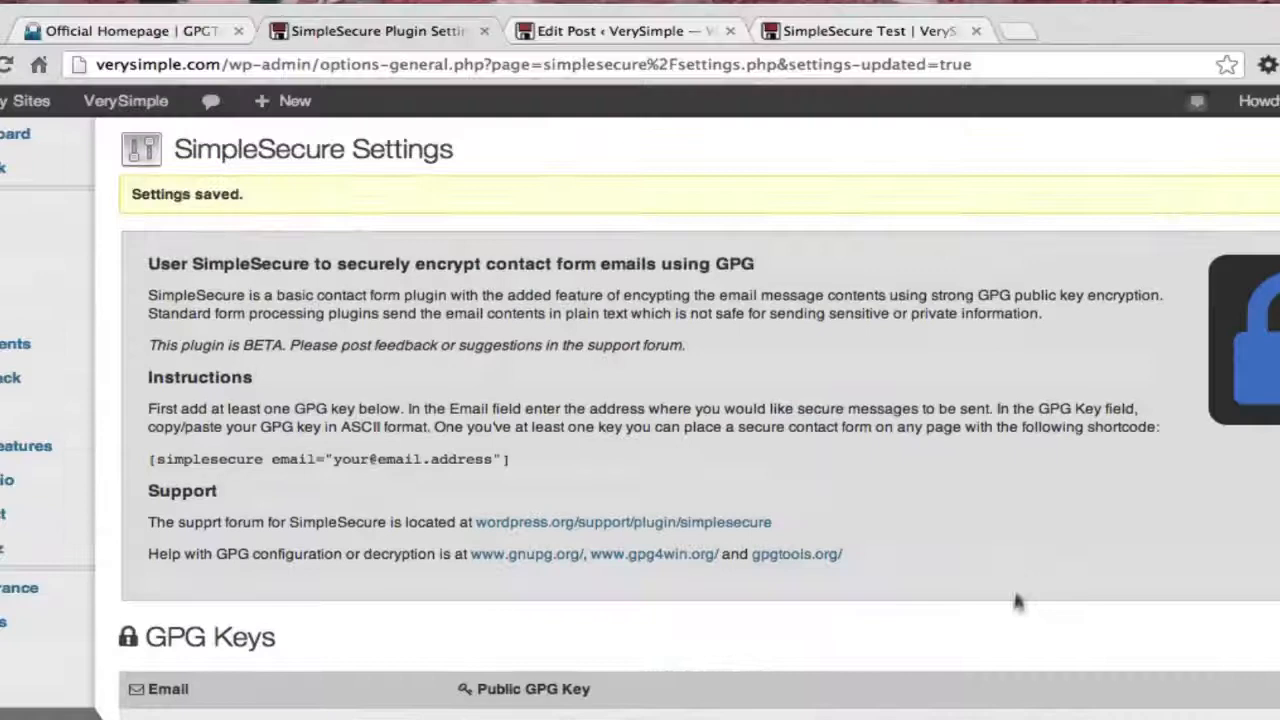
{"action": "left_click", "coordinate": [616, 32]}
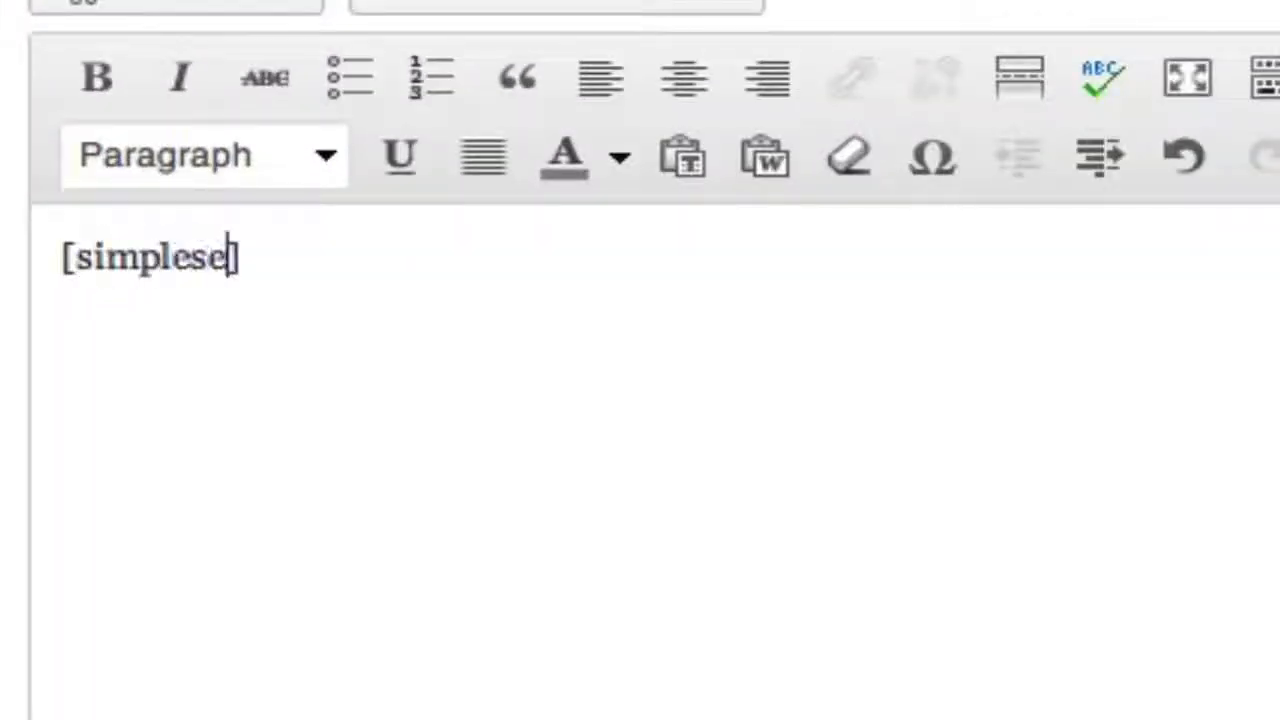
{"action": "type", "text": "cure"}
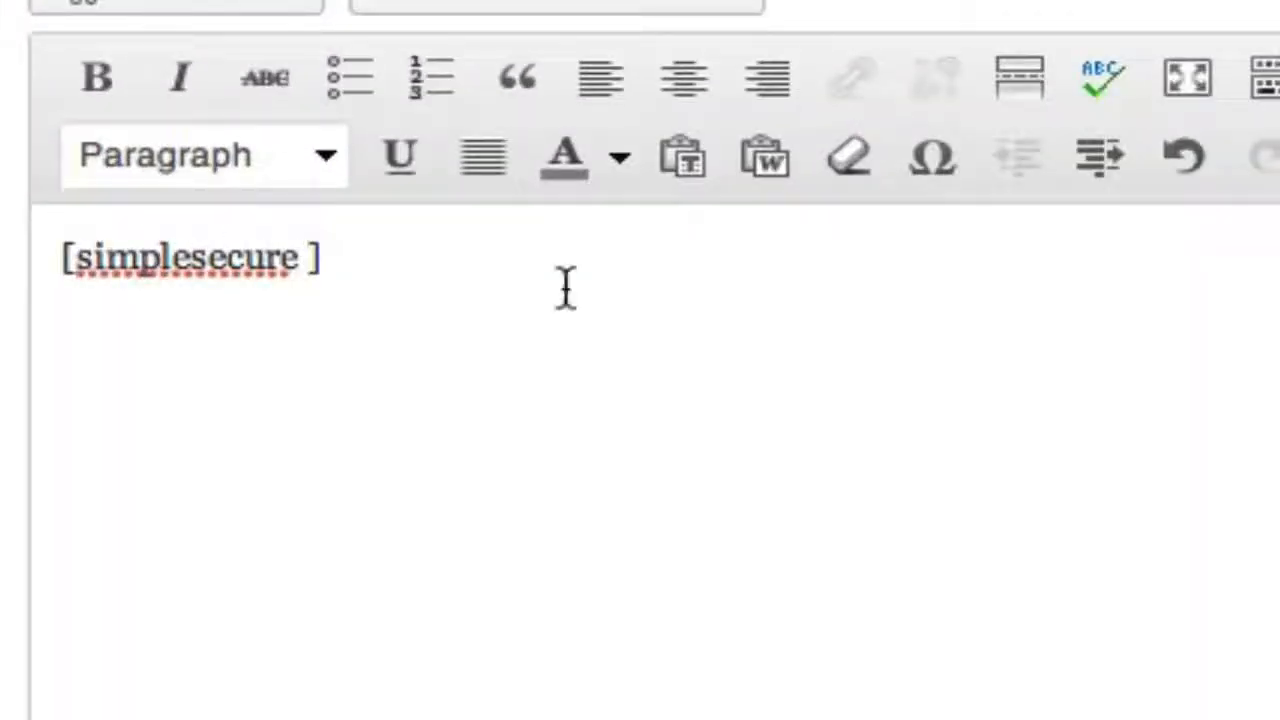
{"action": "type", "text": "email=\"\""}
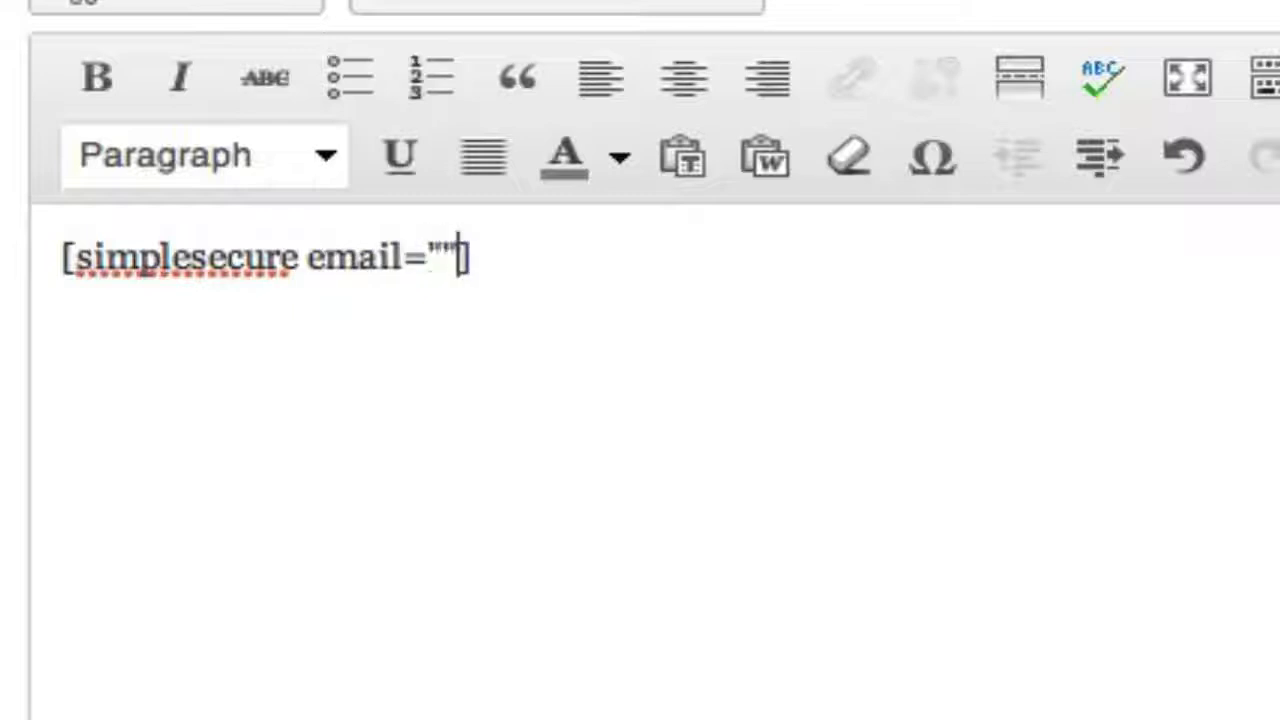
{"action": "type", "text": "jason"}
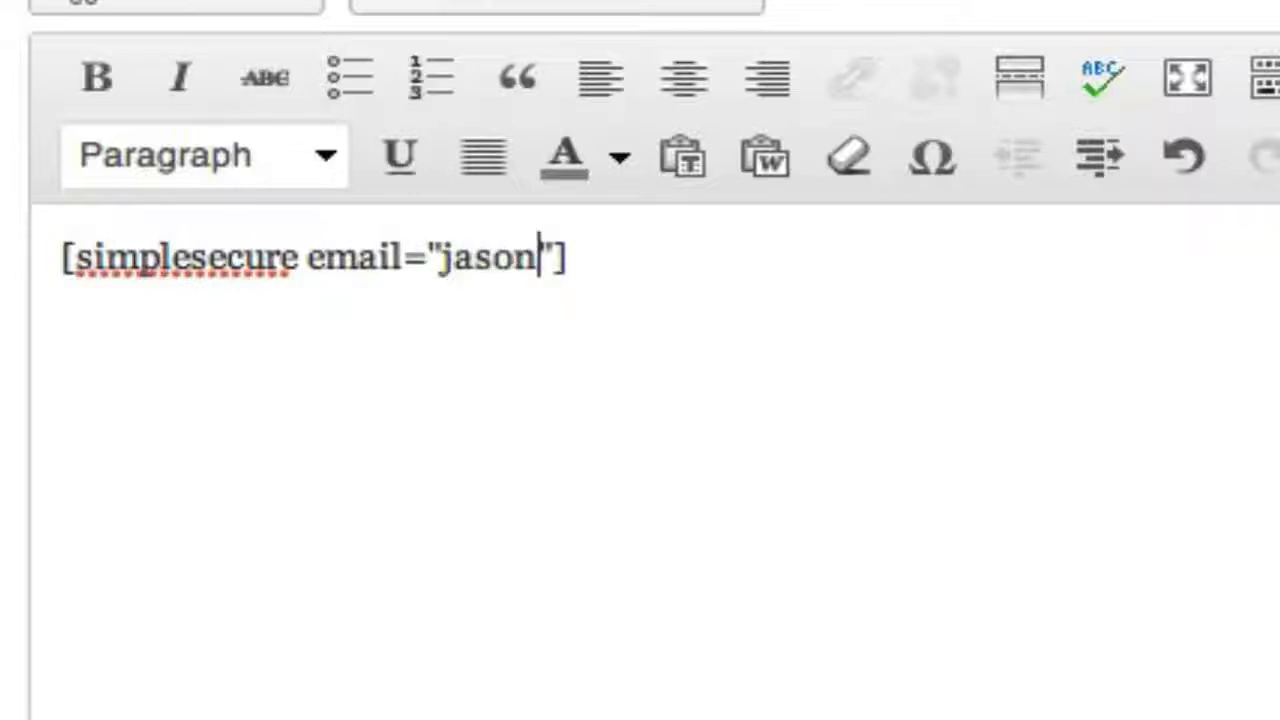
{"action": "type", "text": "@dev."}
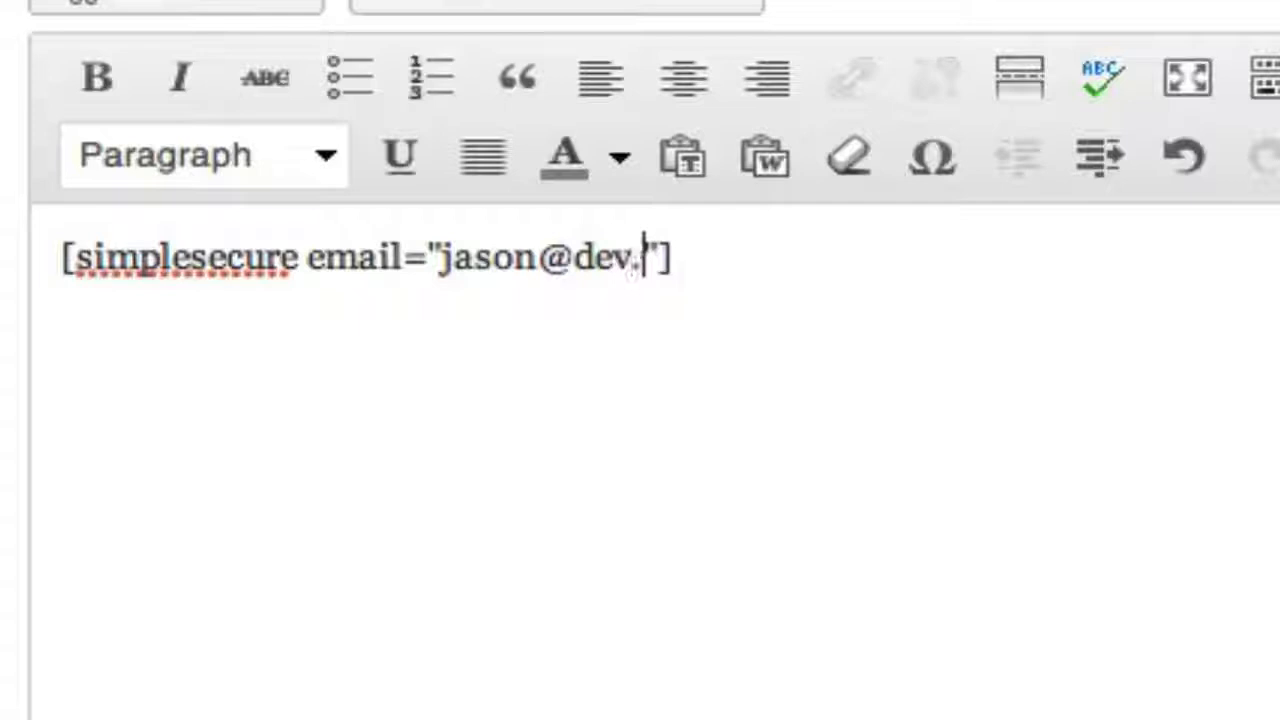
{"action": "type", "text": "null"}
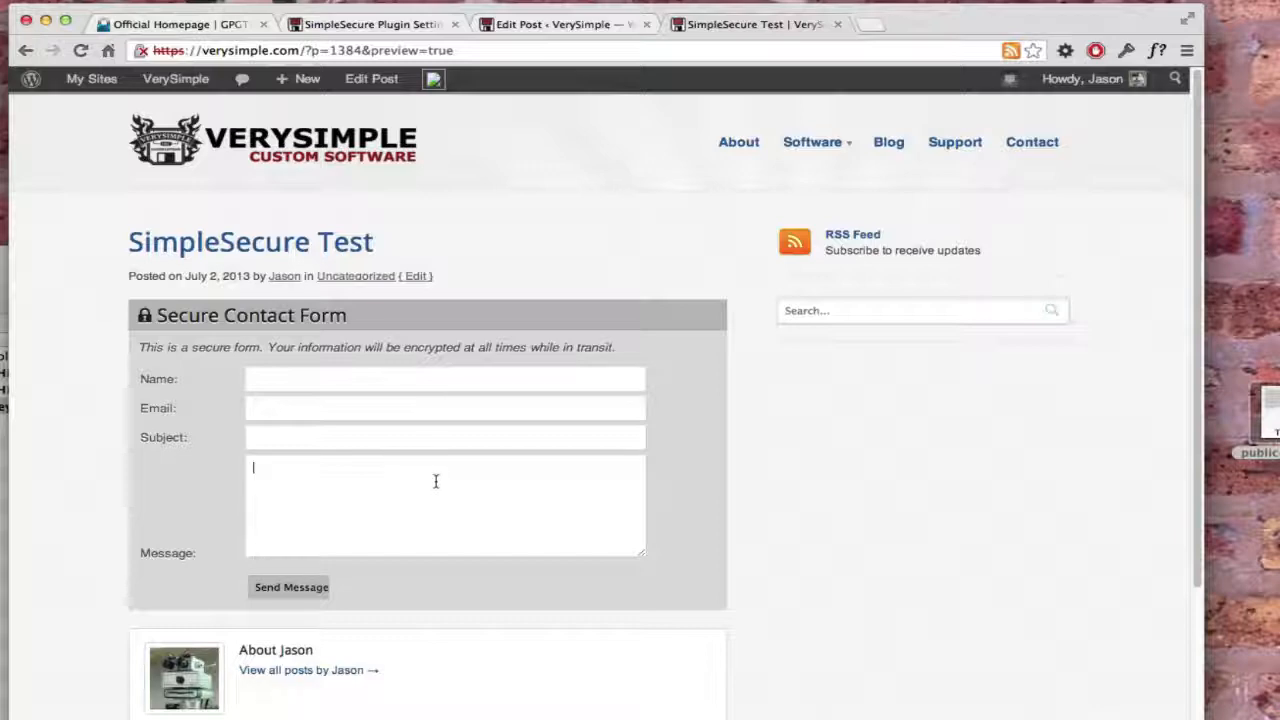
{"action": "mouse_move", "coordinate": [920, 488]}
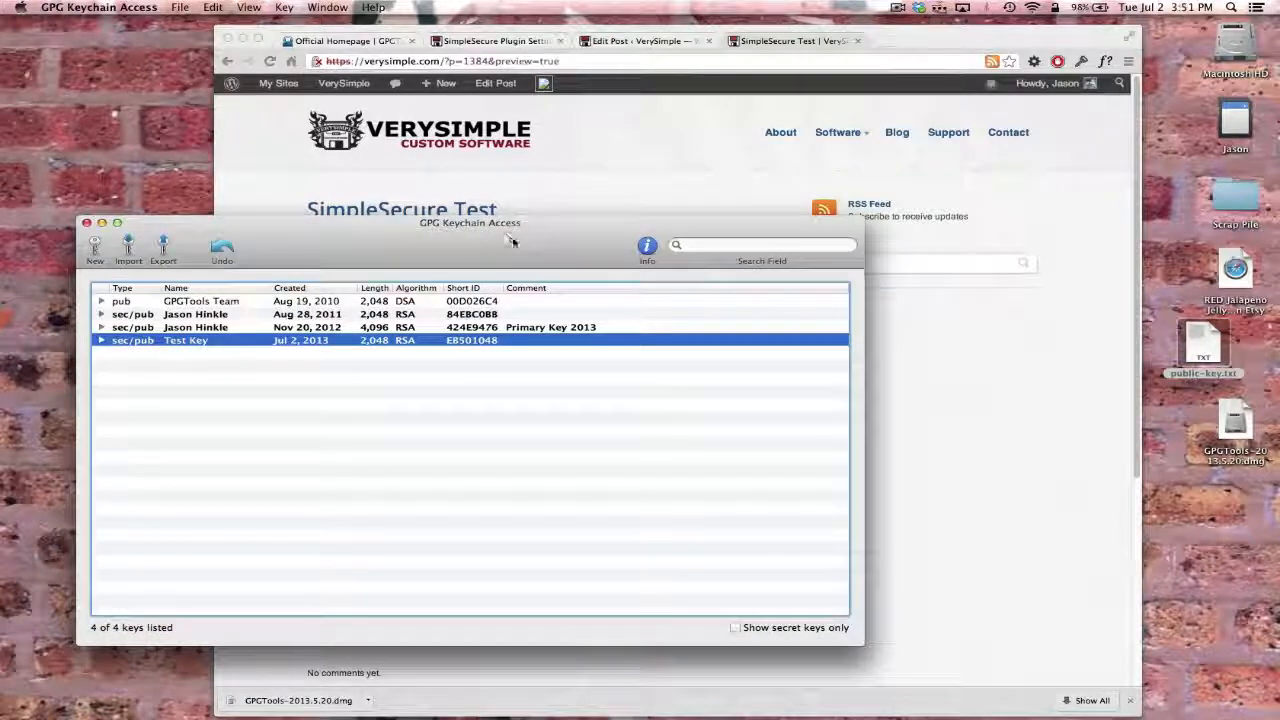
{"action": "mouse_move", "coordinate": [512, 242]}
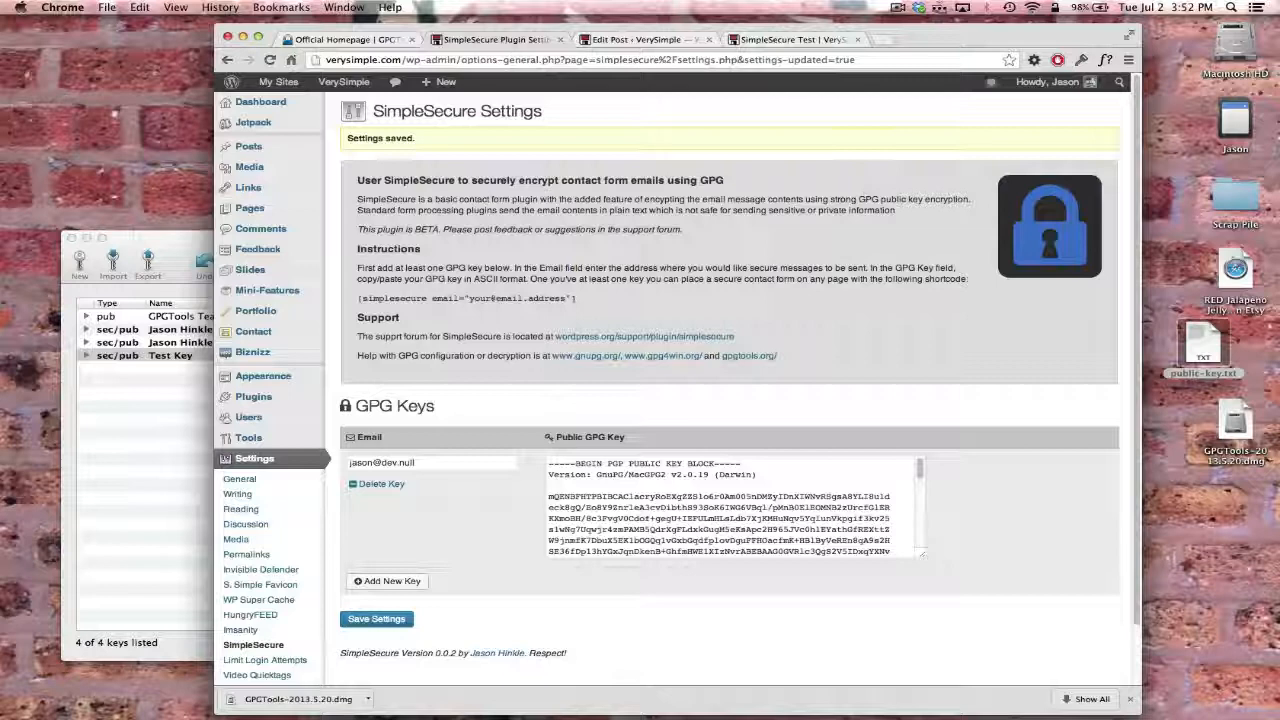
{"action": "scroll", "scroll_direction": "down", "scroll_amount": 3}
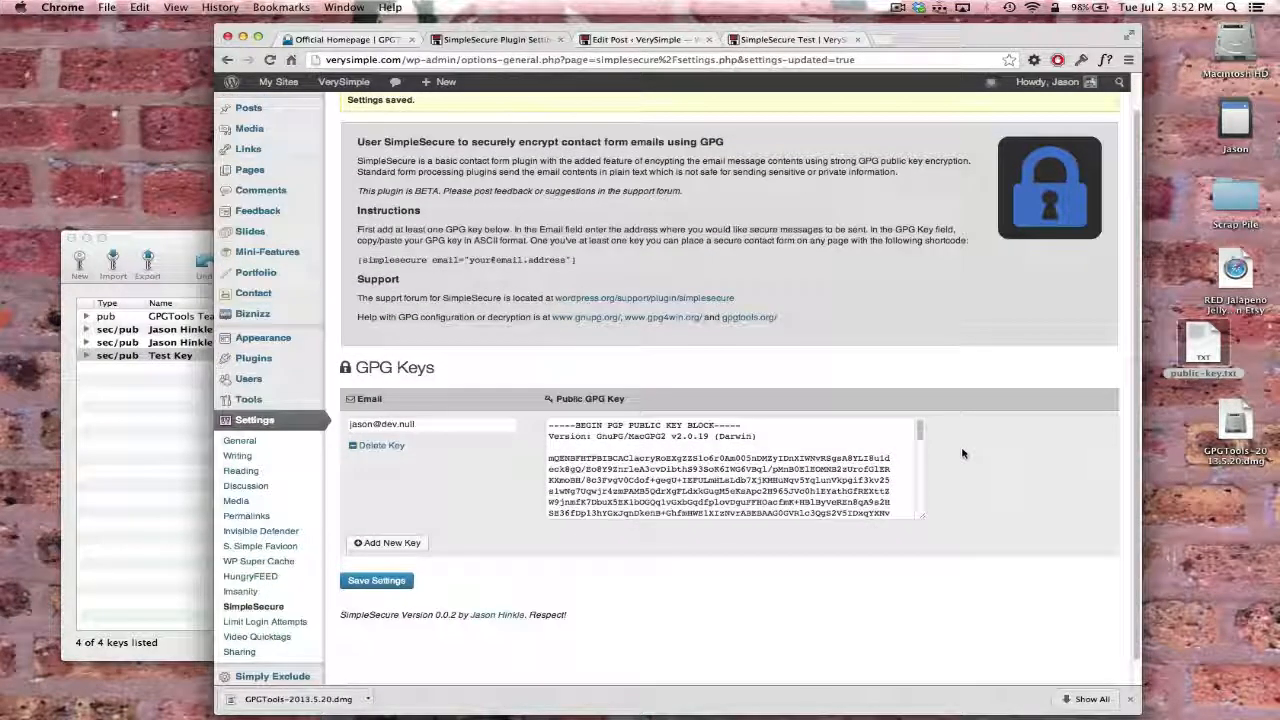